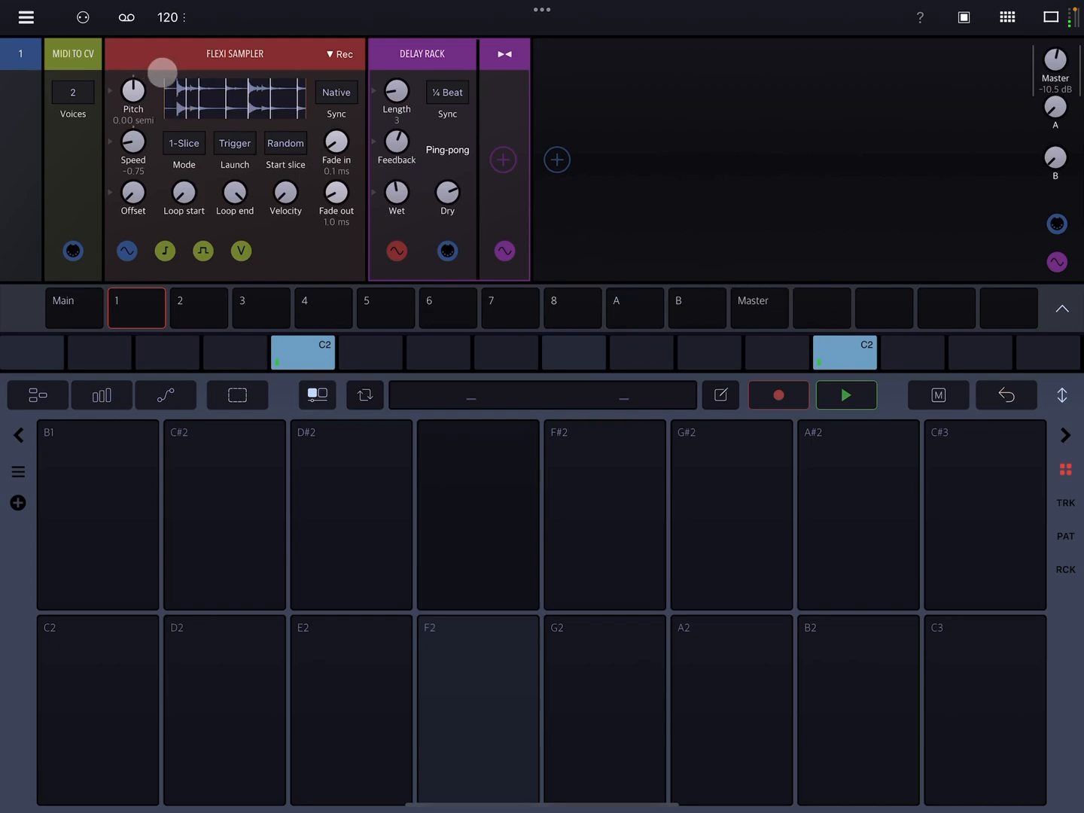
Step: Play and stop the loop, then add empty pattern 02 and close the pattern list
click(846, 394)
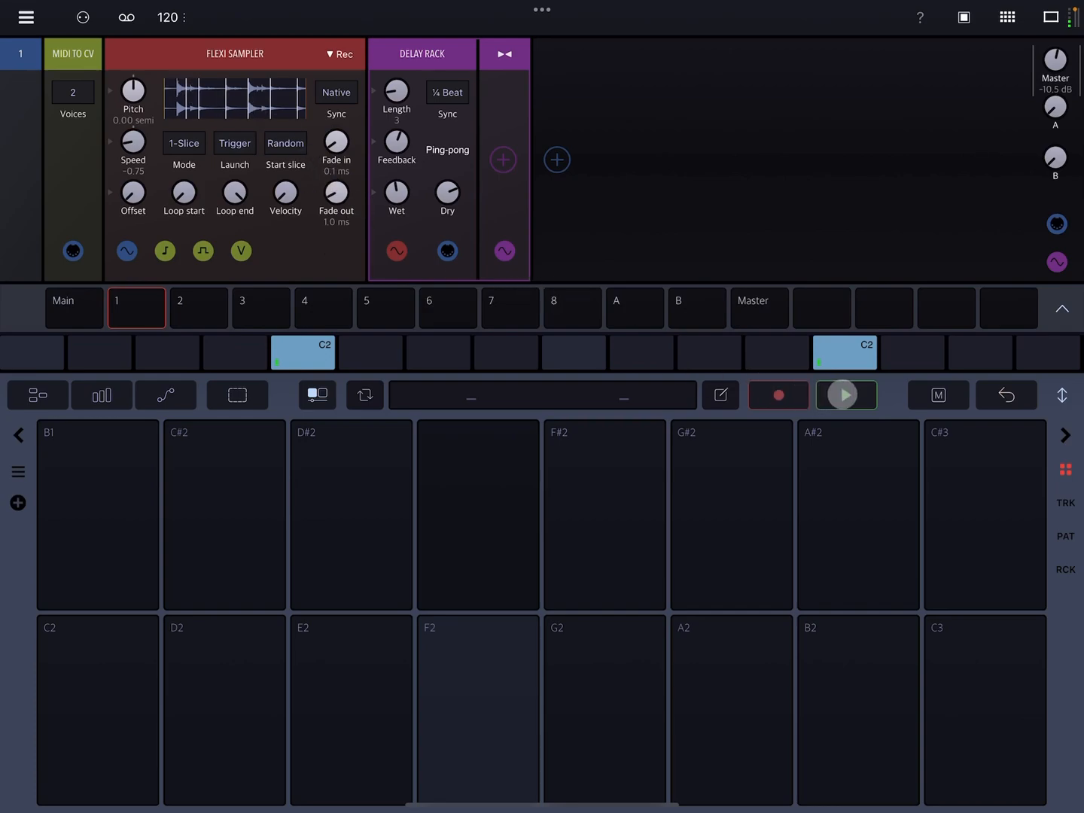
click(845, 395)
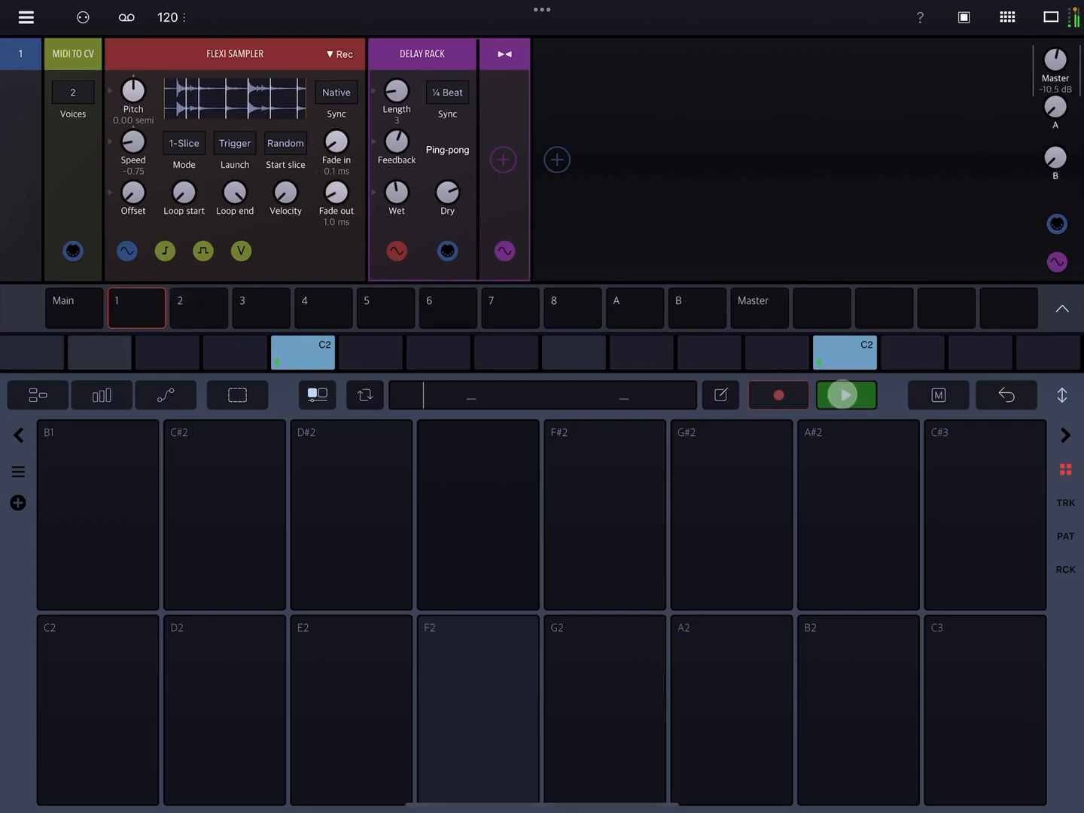
click(846, 395)
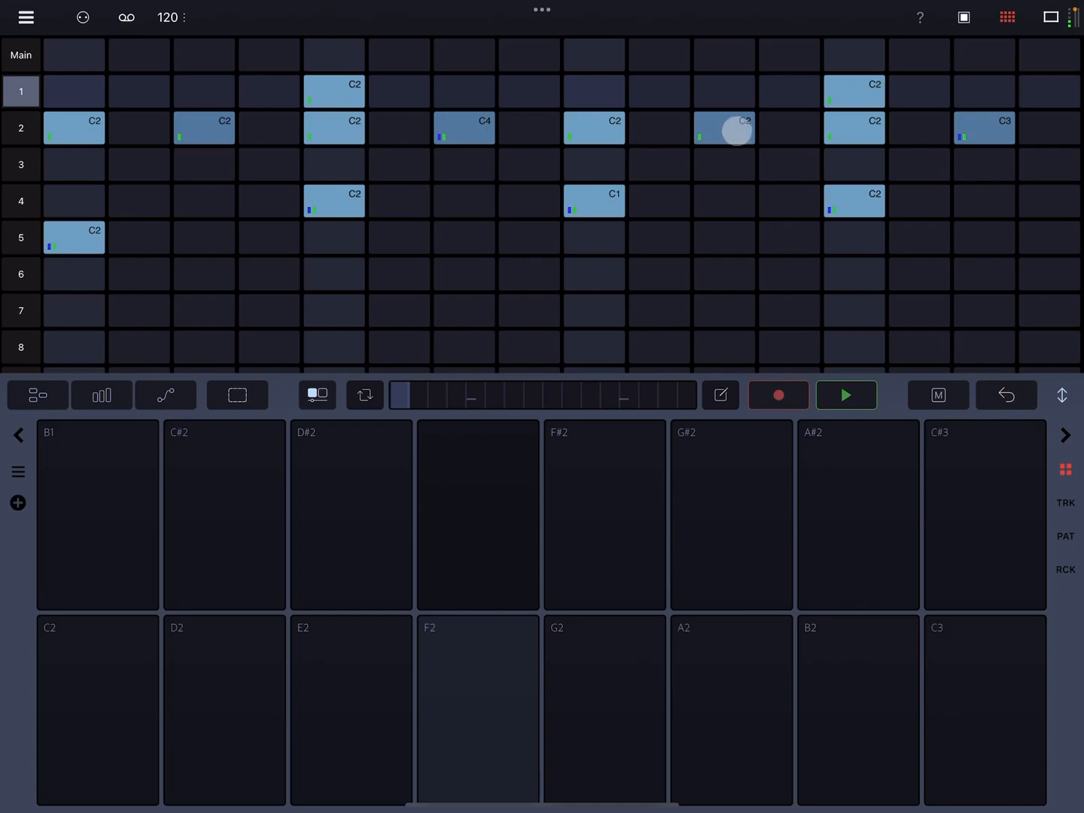
mouse_move(463, 136)
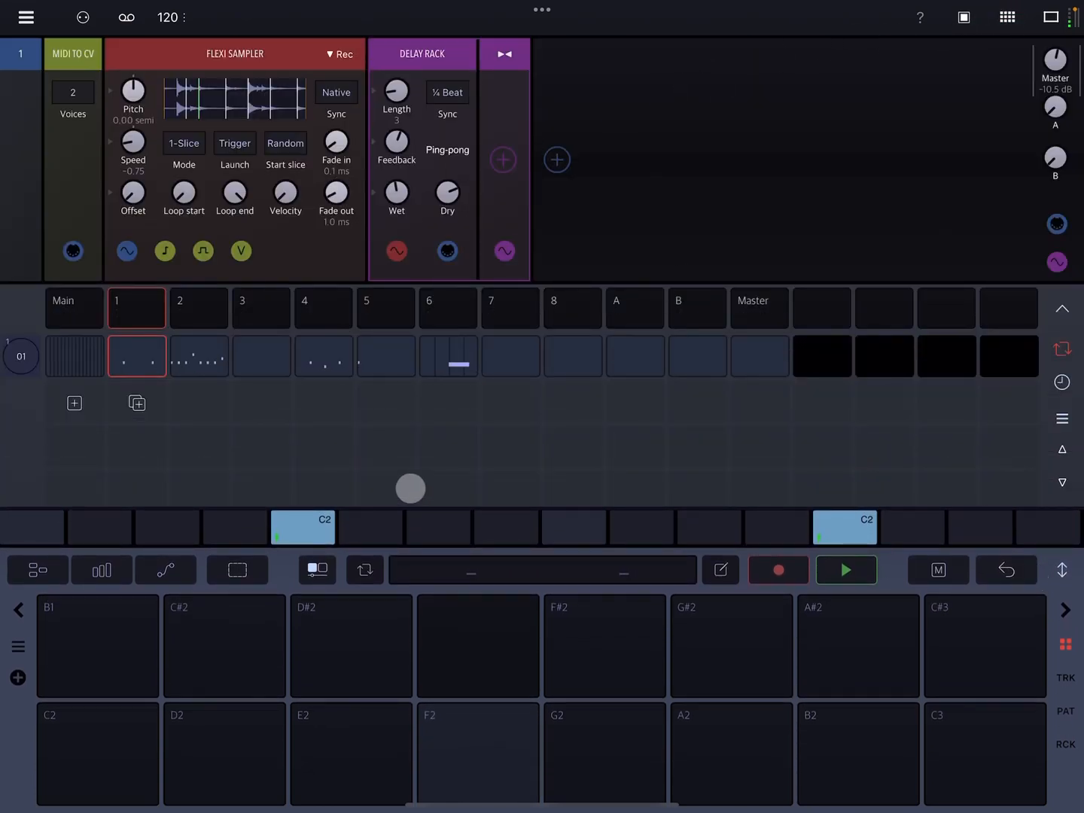
click(74, 403)
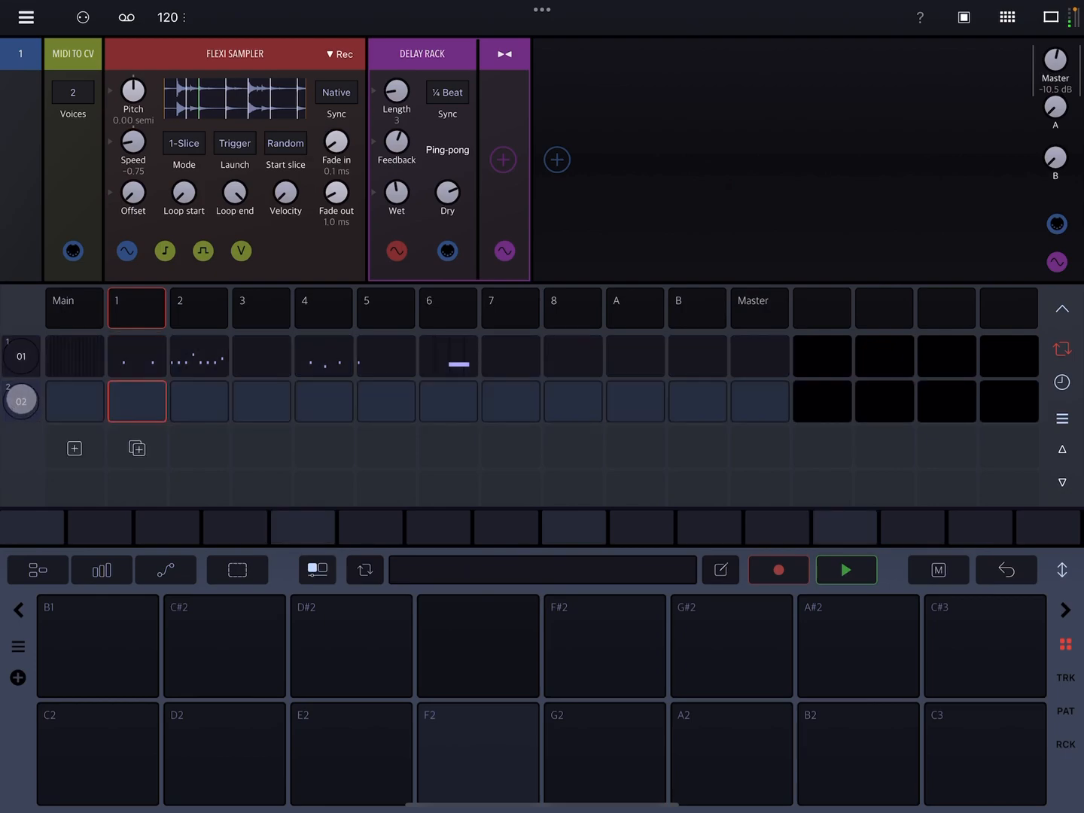
click(1062, 308)
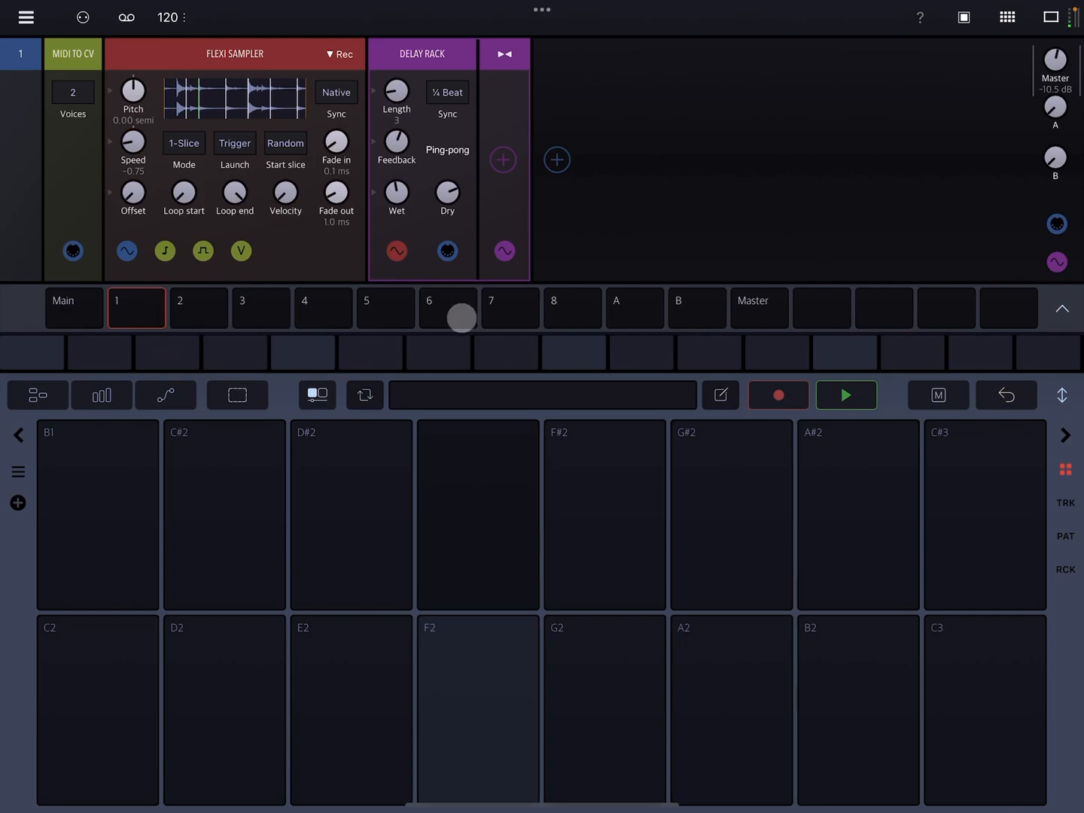
Step: View the racks of tracks 6, 1, 2, 3, 4 and 6, ending on track 1
click(448, 307)
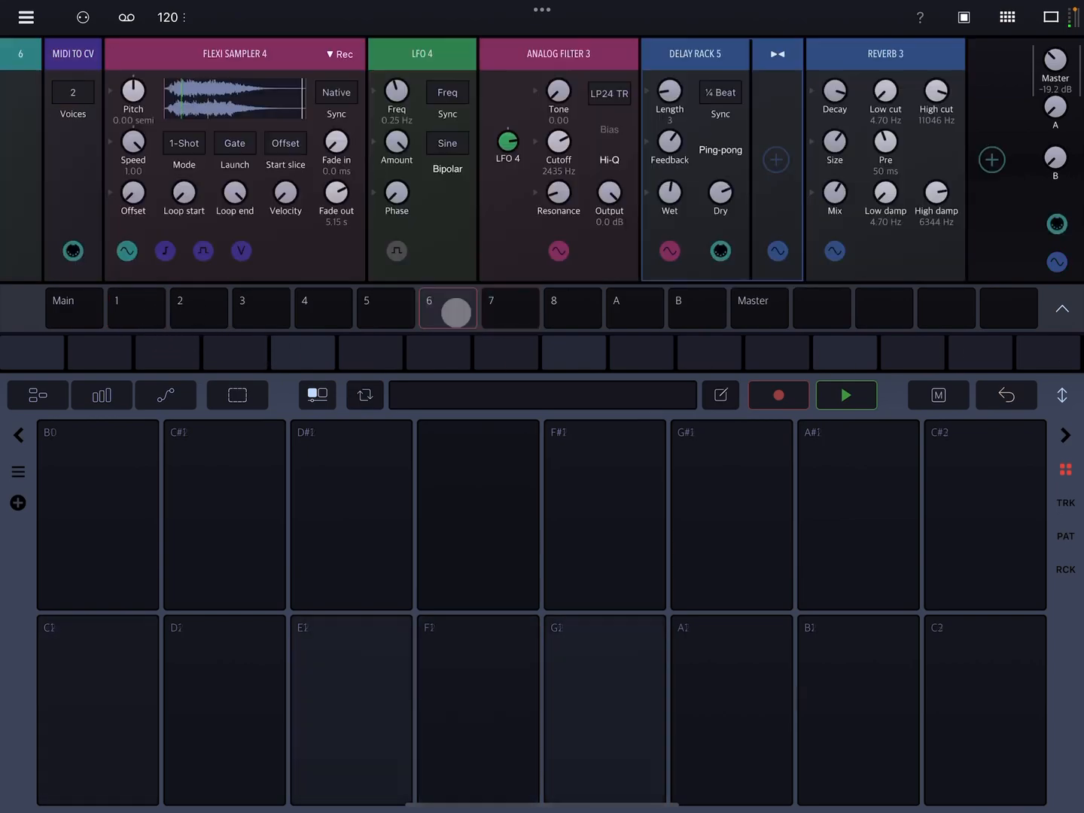
click(136, 308)
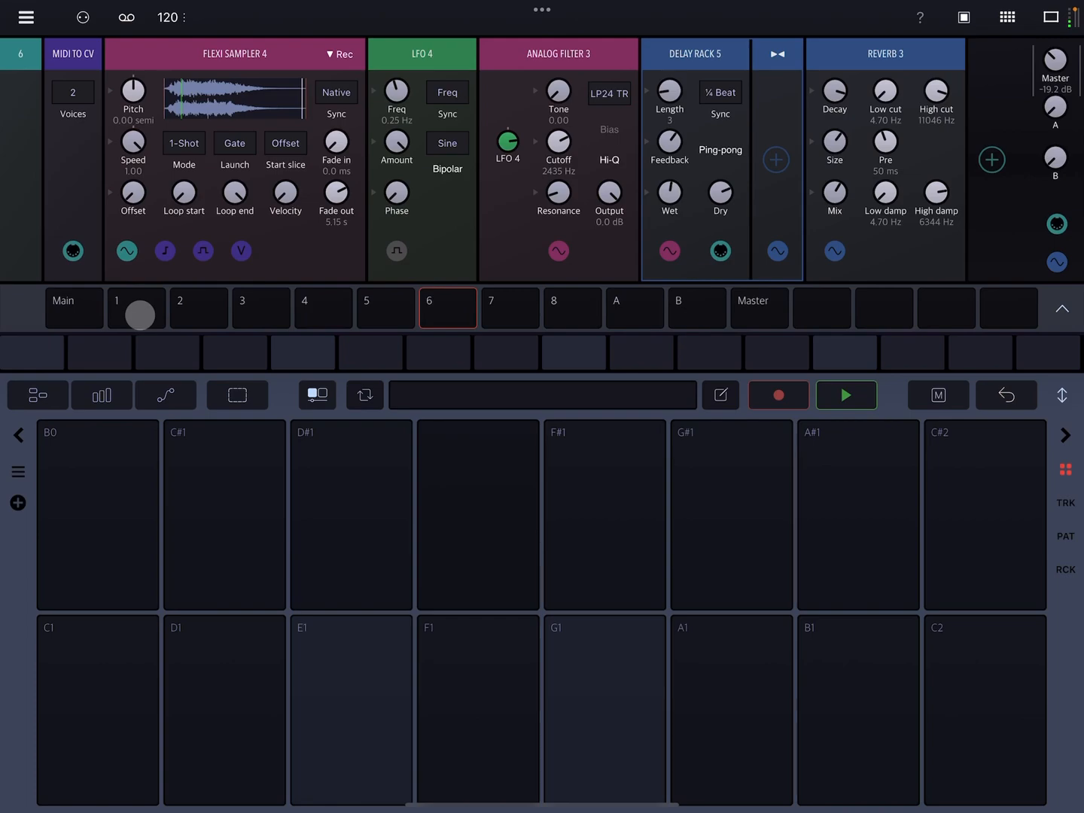
click(198, 308)
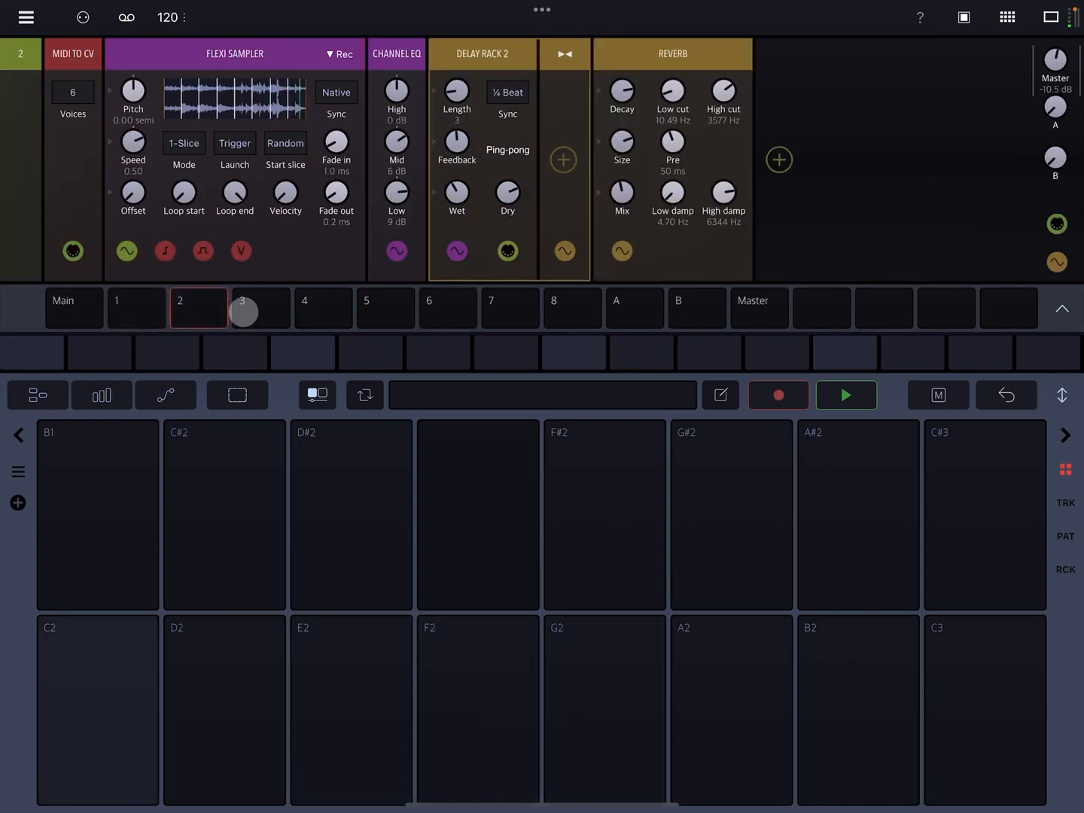
click(261, 308)
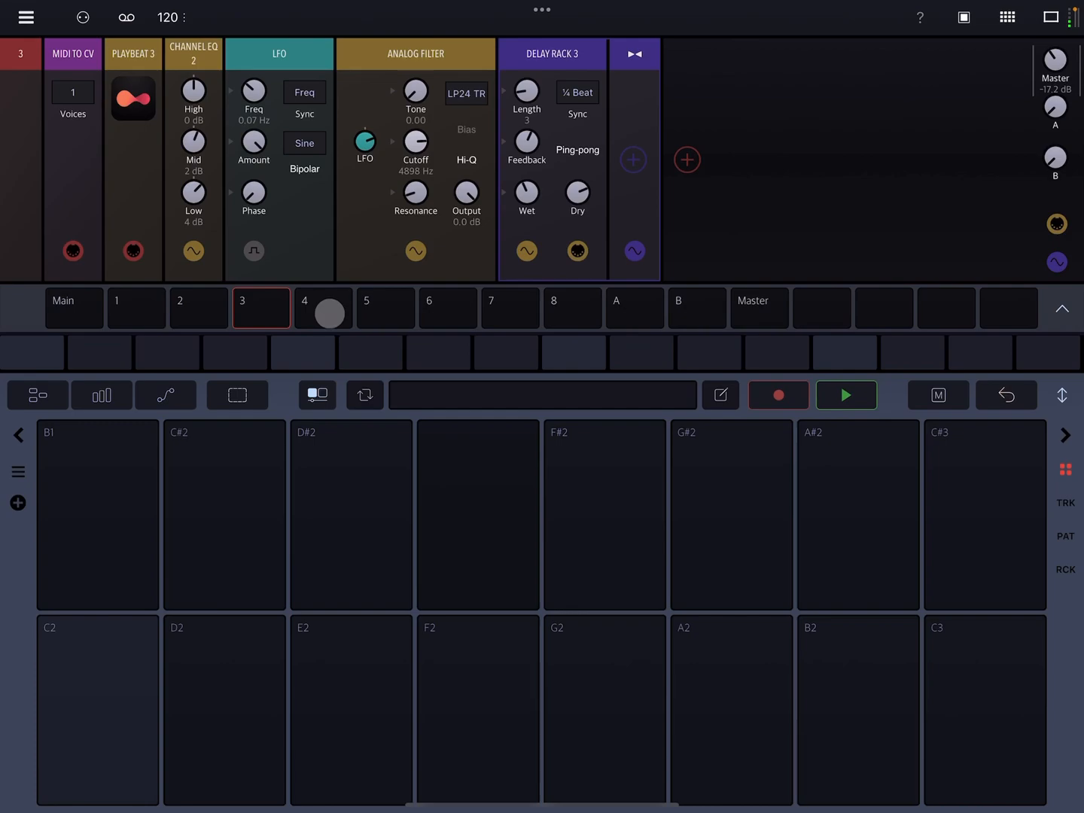
click(323, 308)
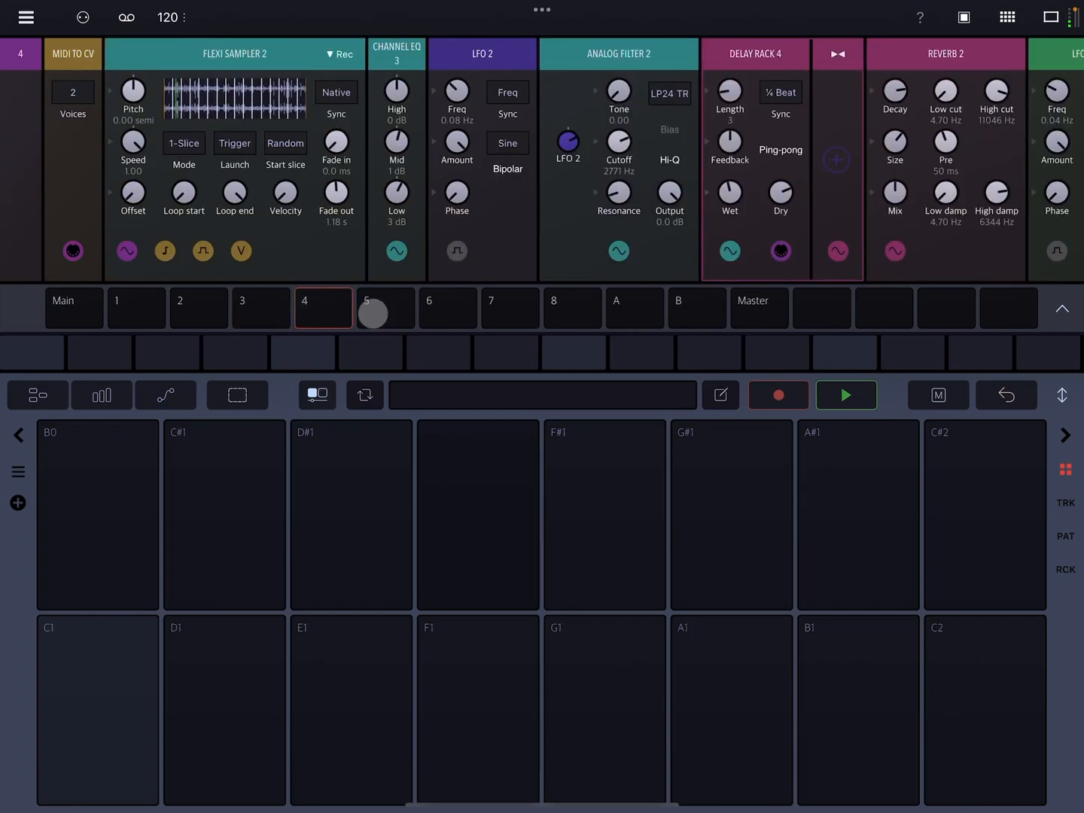
click(447, 308)
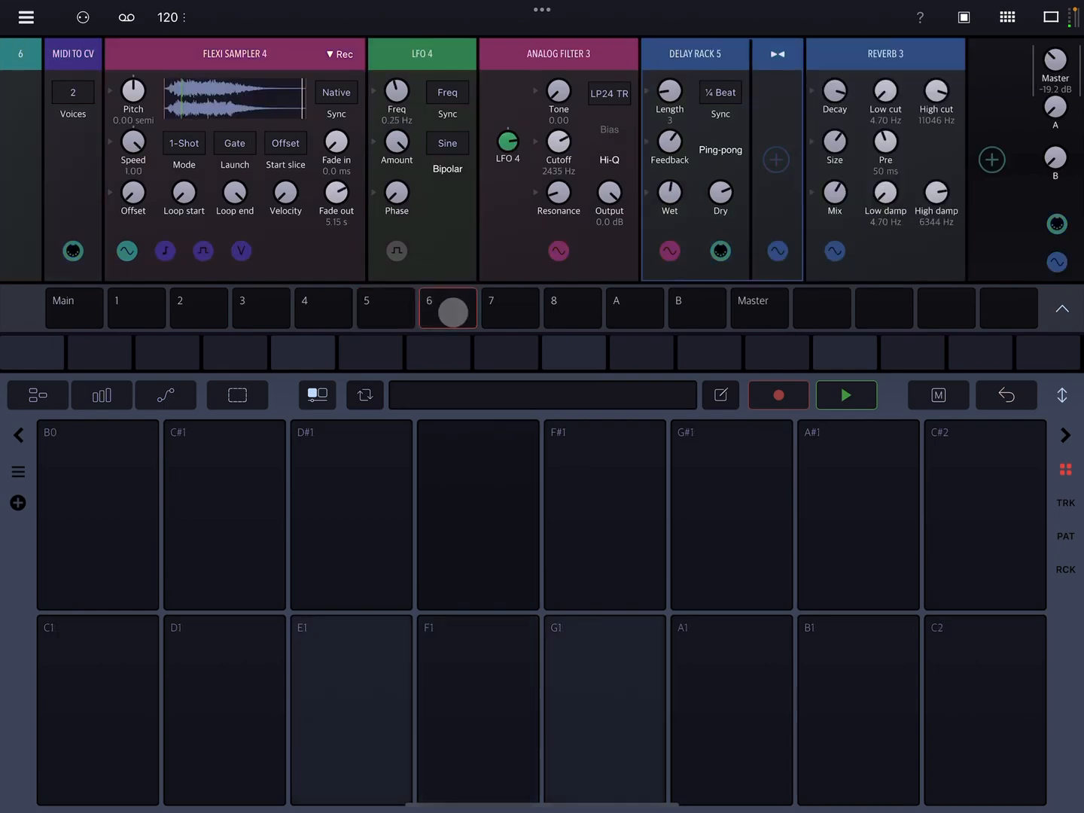
click(137, 308)
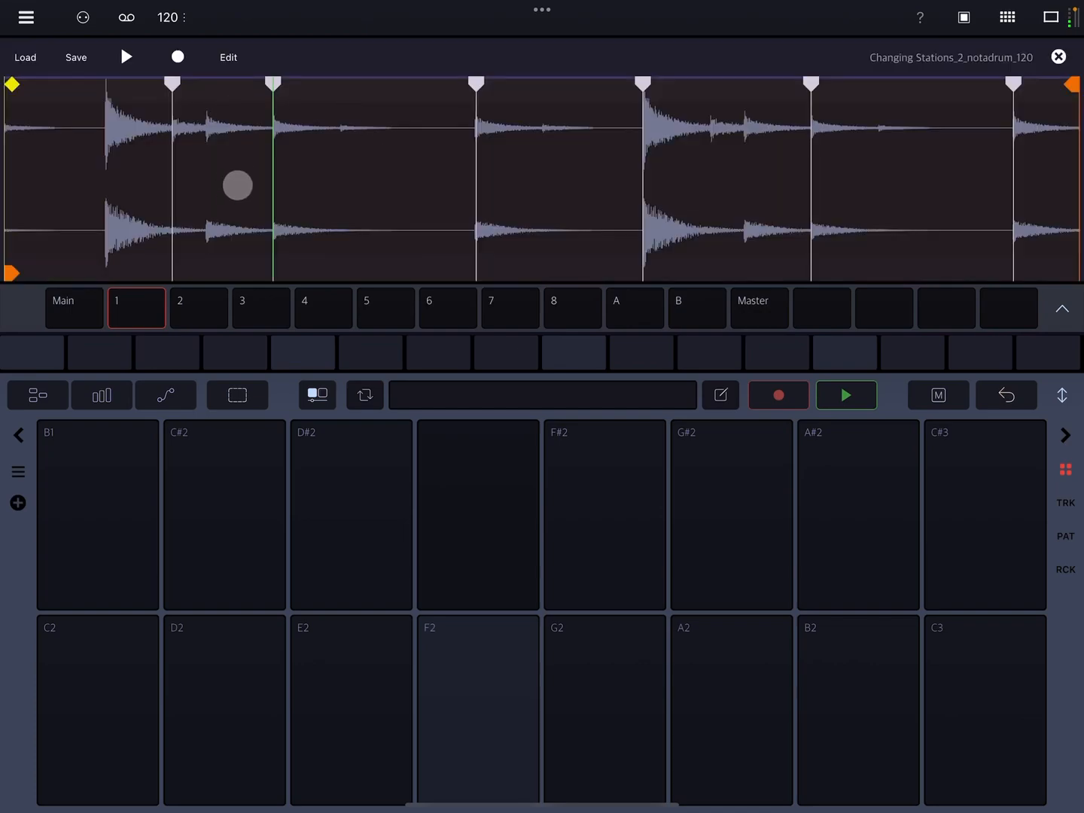
Step: Inspect the slice markers of track 1's Changing Stations_2_notadrum_120 sample, then close the editor
drag(236, 185, 94, 145)
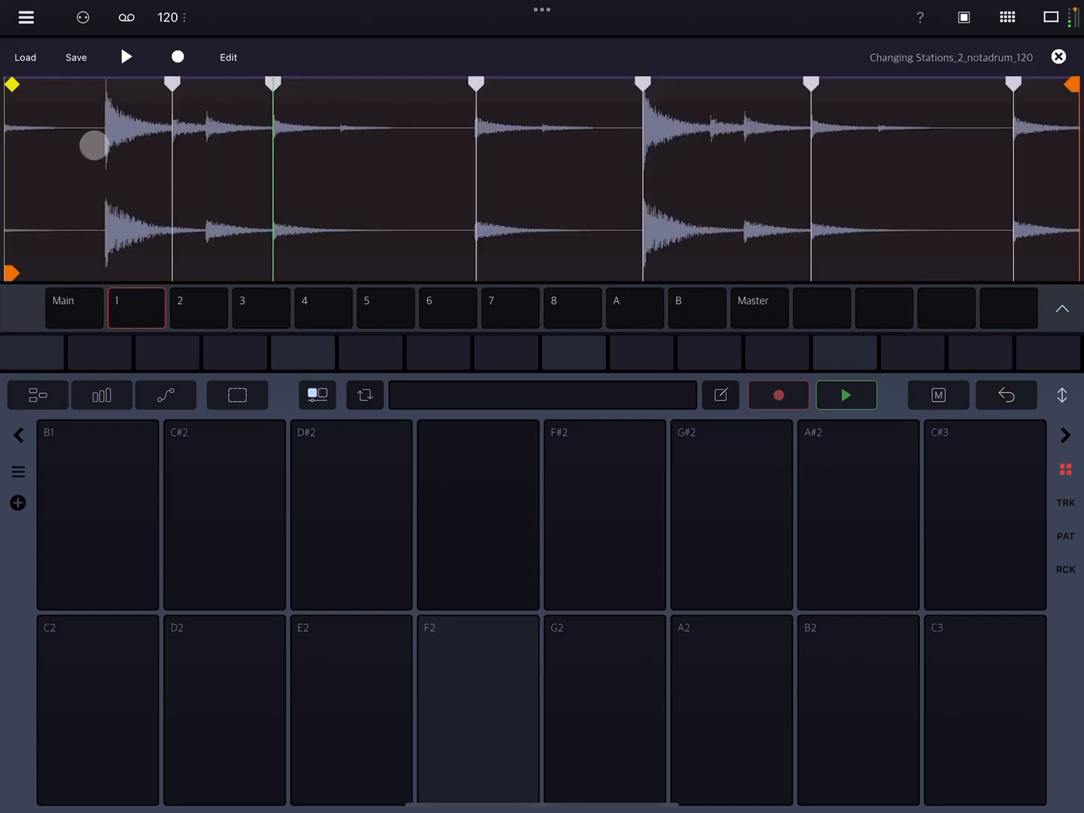
drag(94, 145, 255, 136)
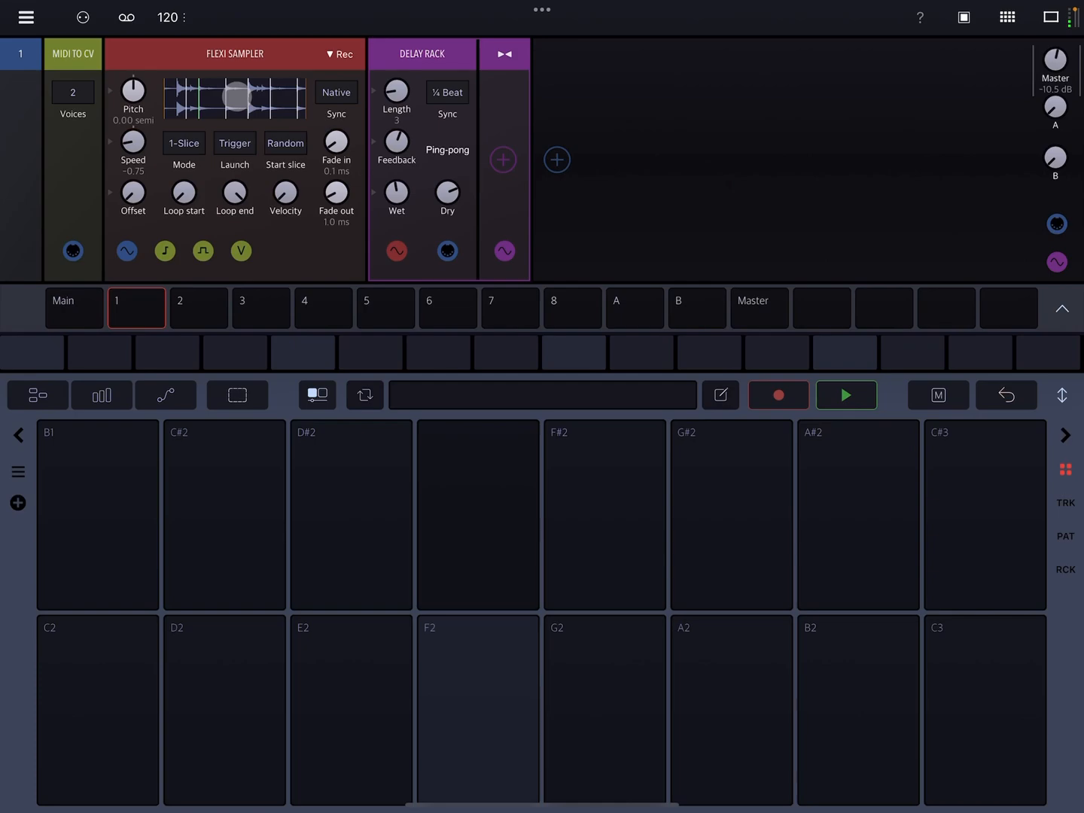
click(79, 705)
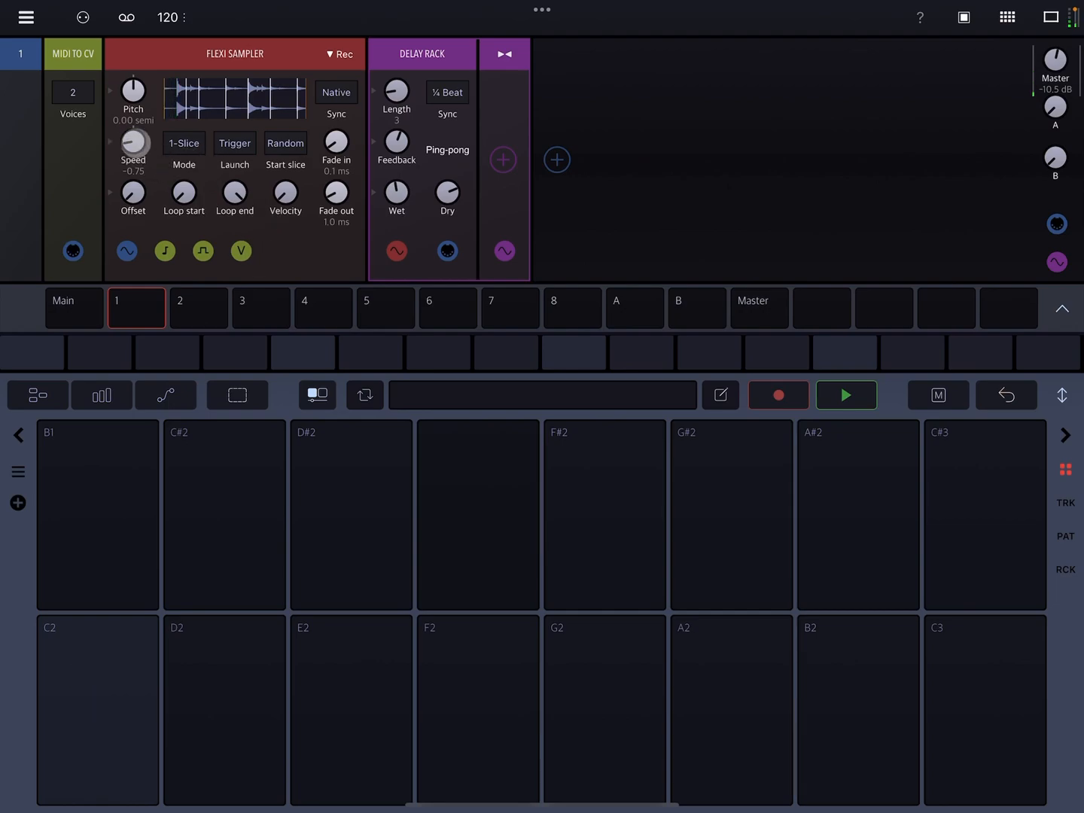
drag(133, 143, 134, 98)
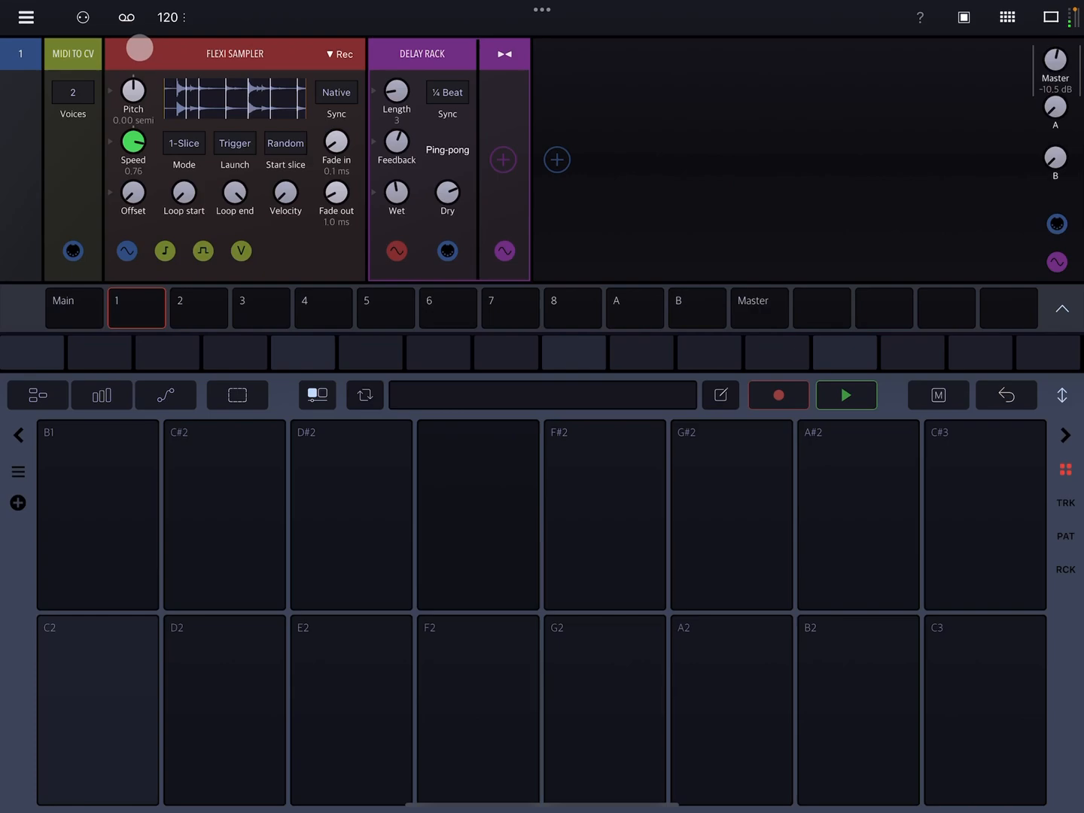
drag(133, 142, 134, 151)
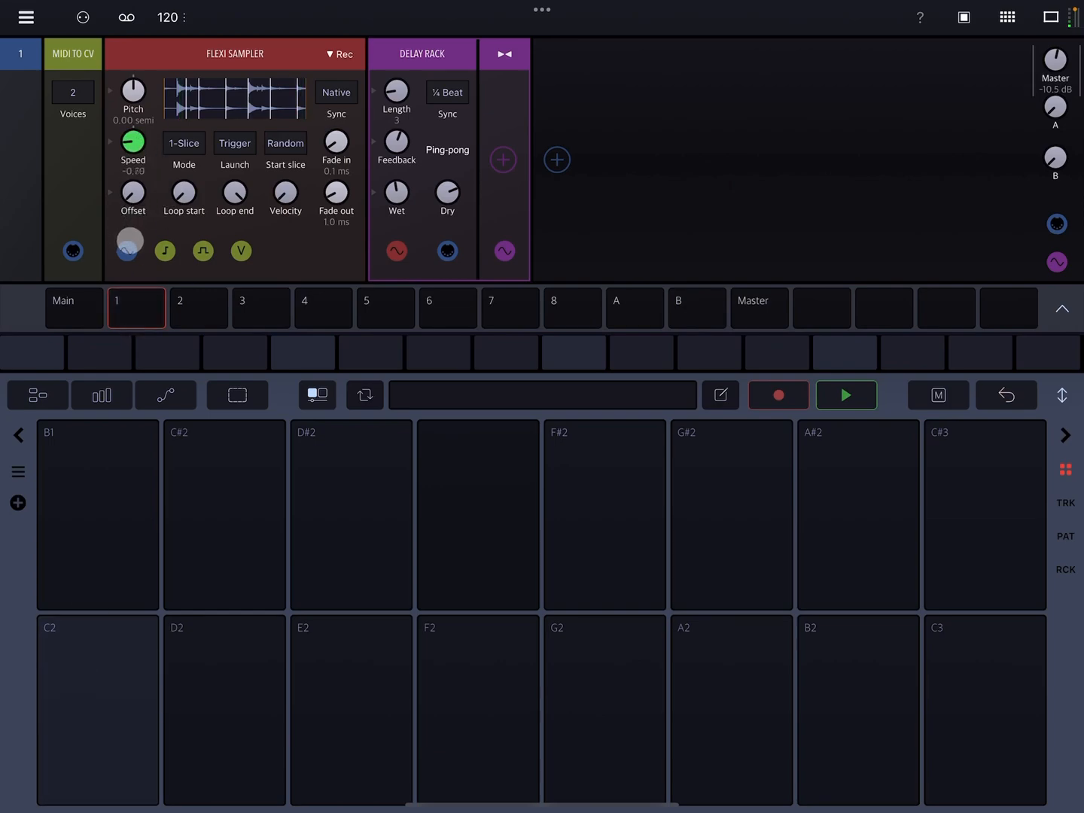
drag(133, 140, 132, 151)
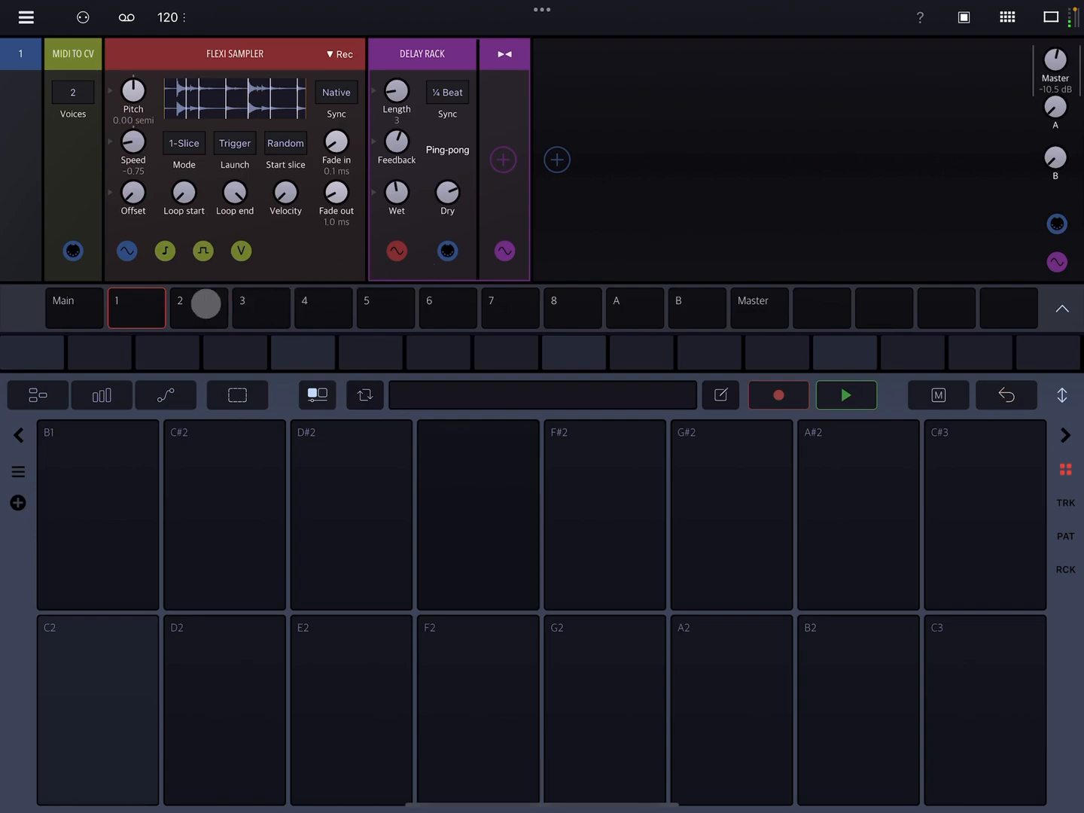
Step: Select track 2 and audition the C2 slice of its eight-slice piano 03 sample
click(198, 308)
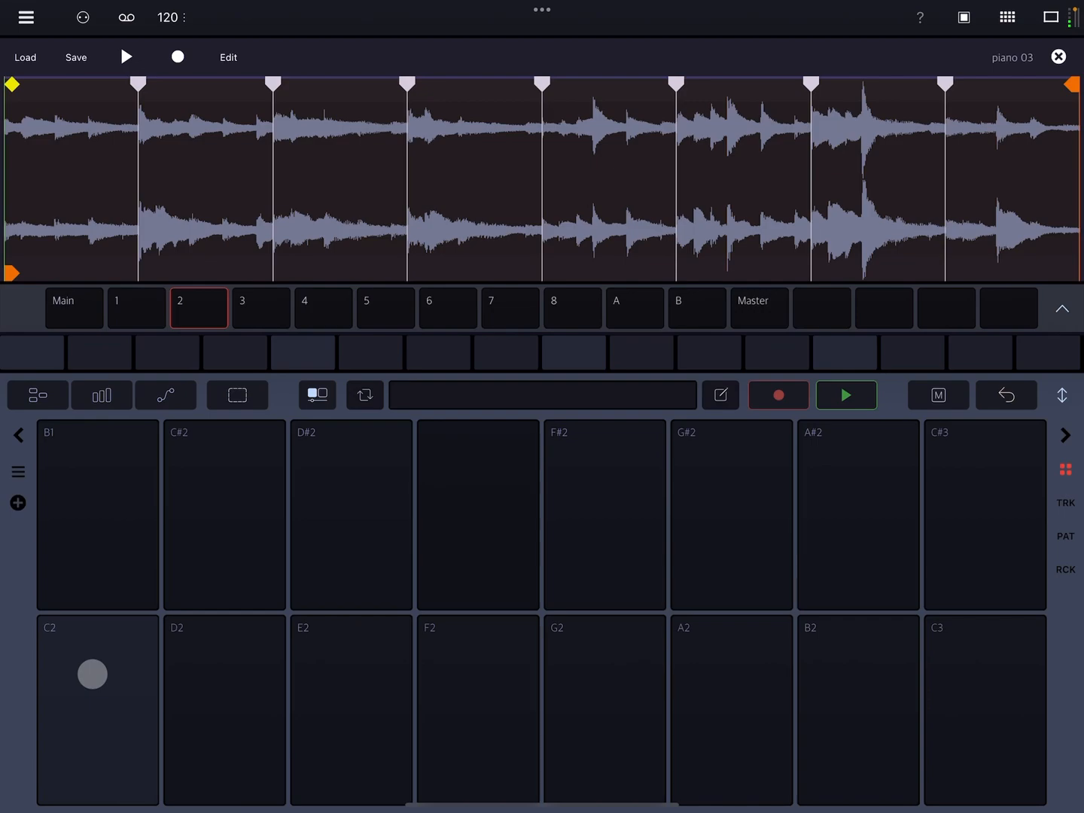
click(126, 56)
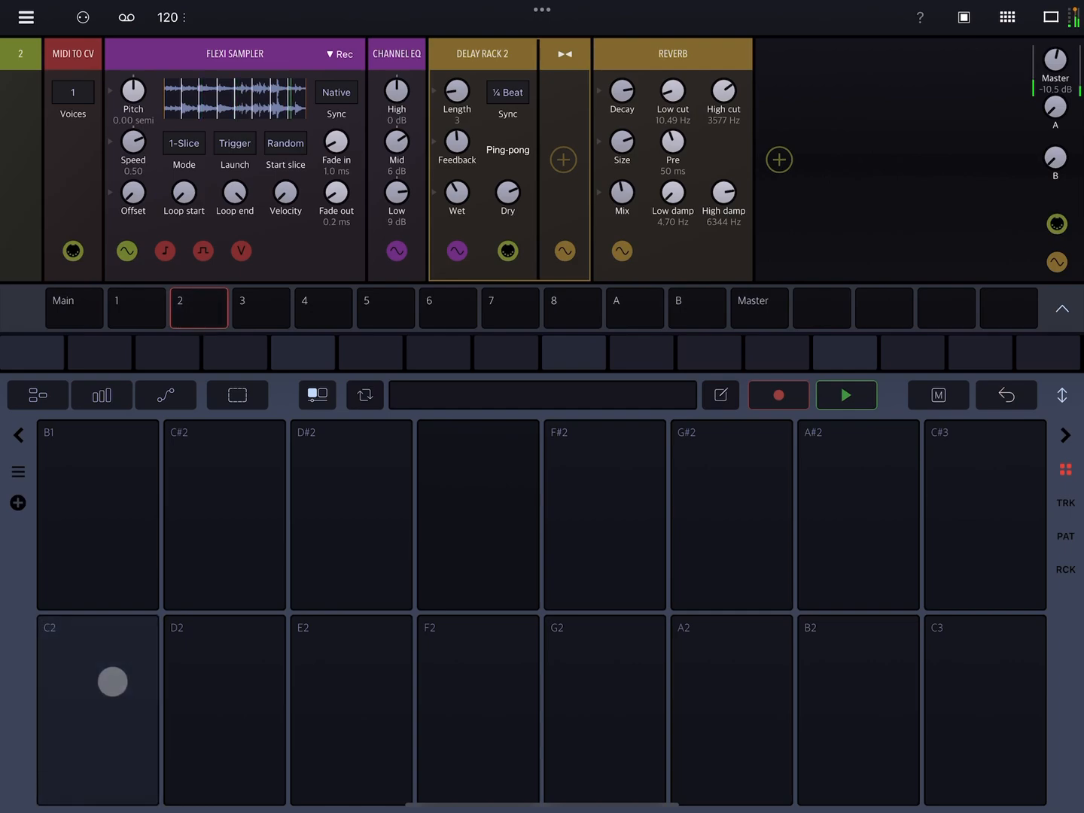
Step: Raise track 2's MIDI to CV voice count from 1 to 6
click(72, 92)
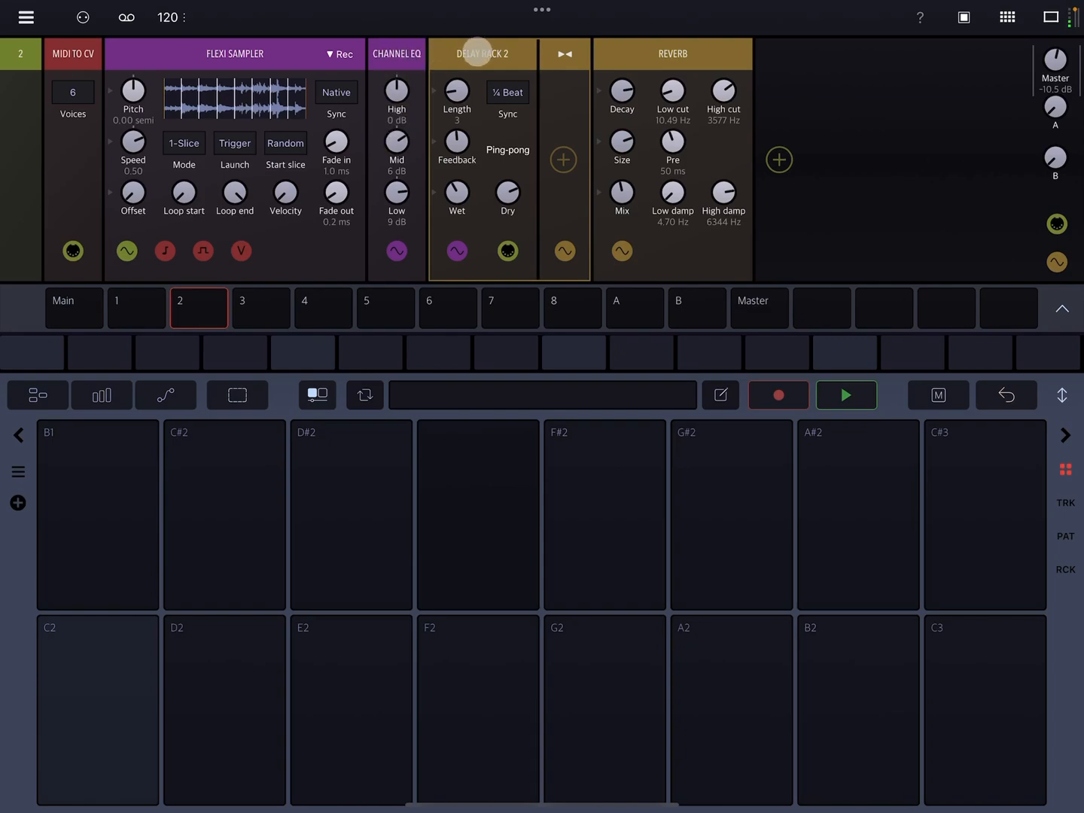
mouse_move(326, 298)
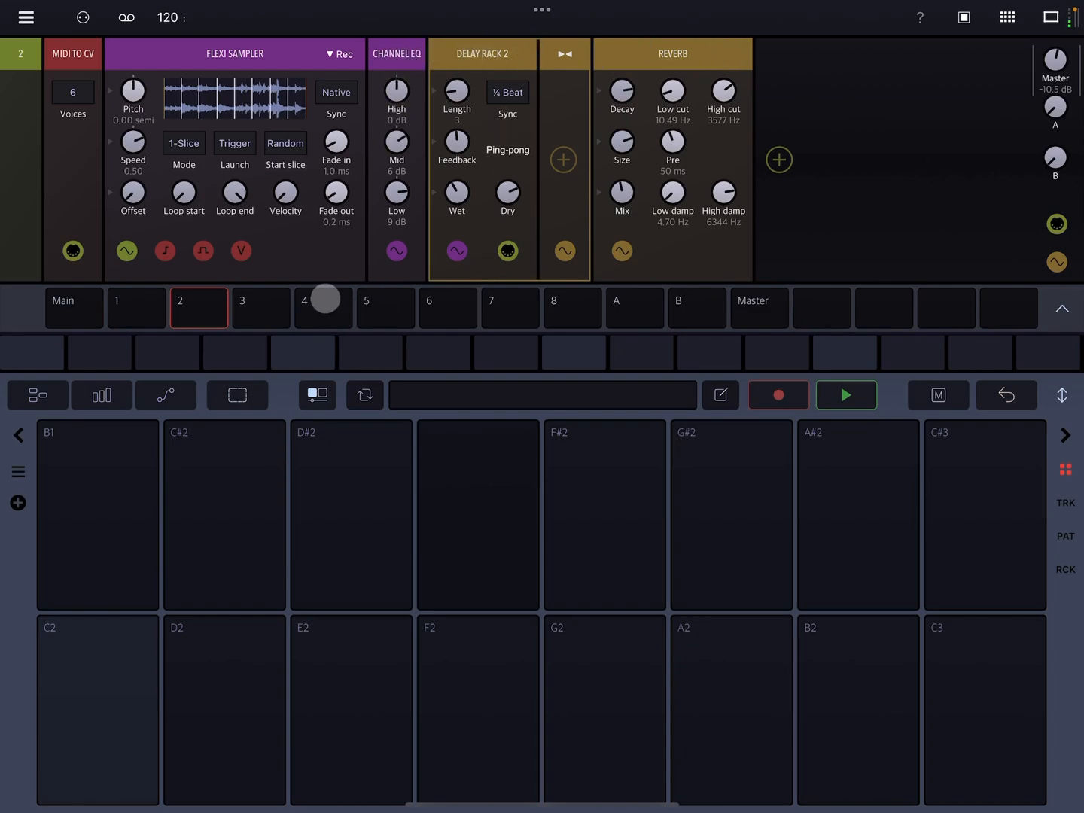
Step: Select track 3, open the PlayBeat 3 drum plugin and start the loop playing
click(261, 308)
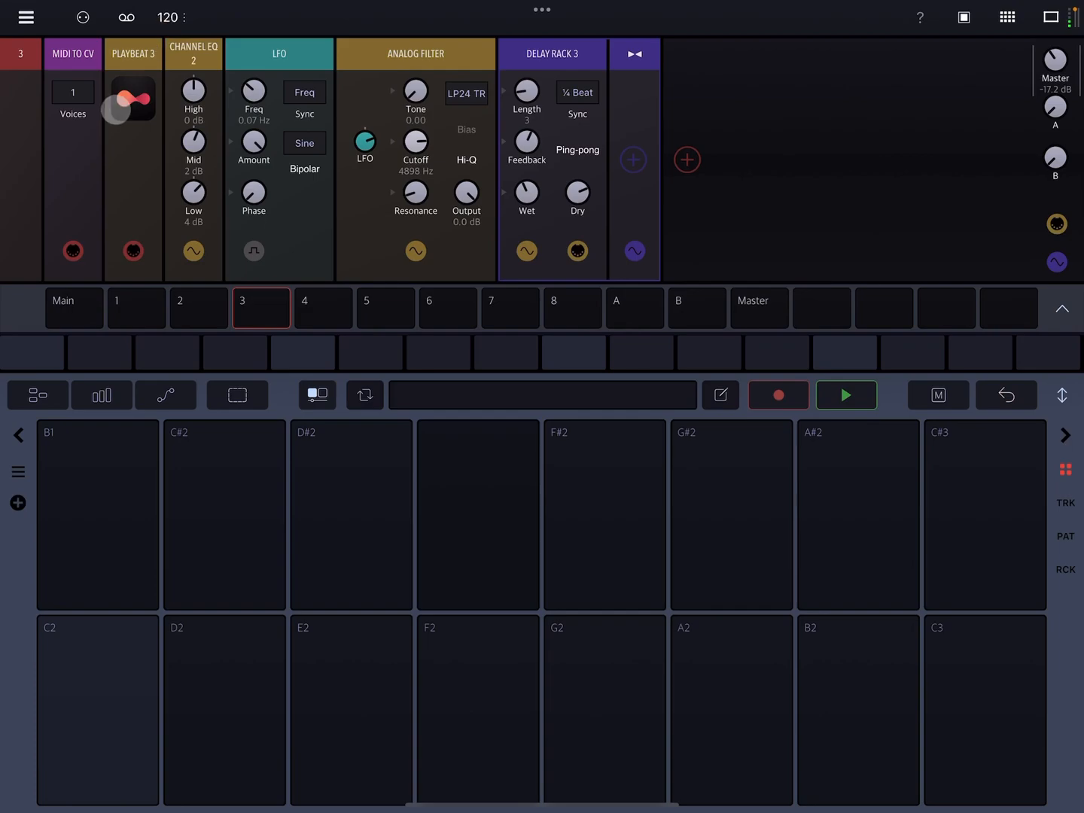
click(133, 98)
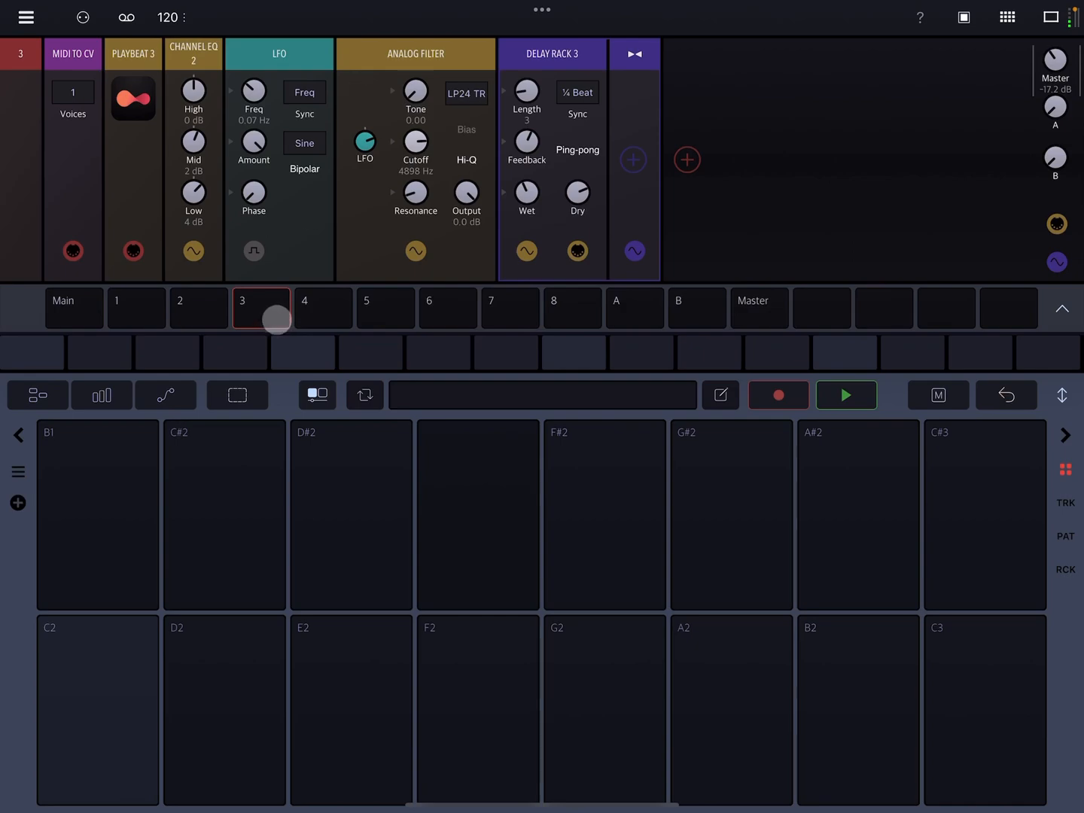
click(846, 395)
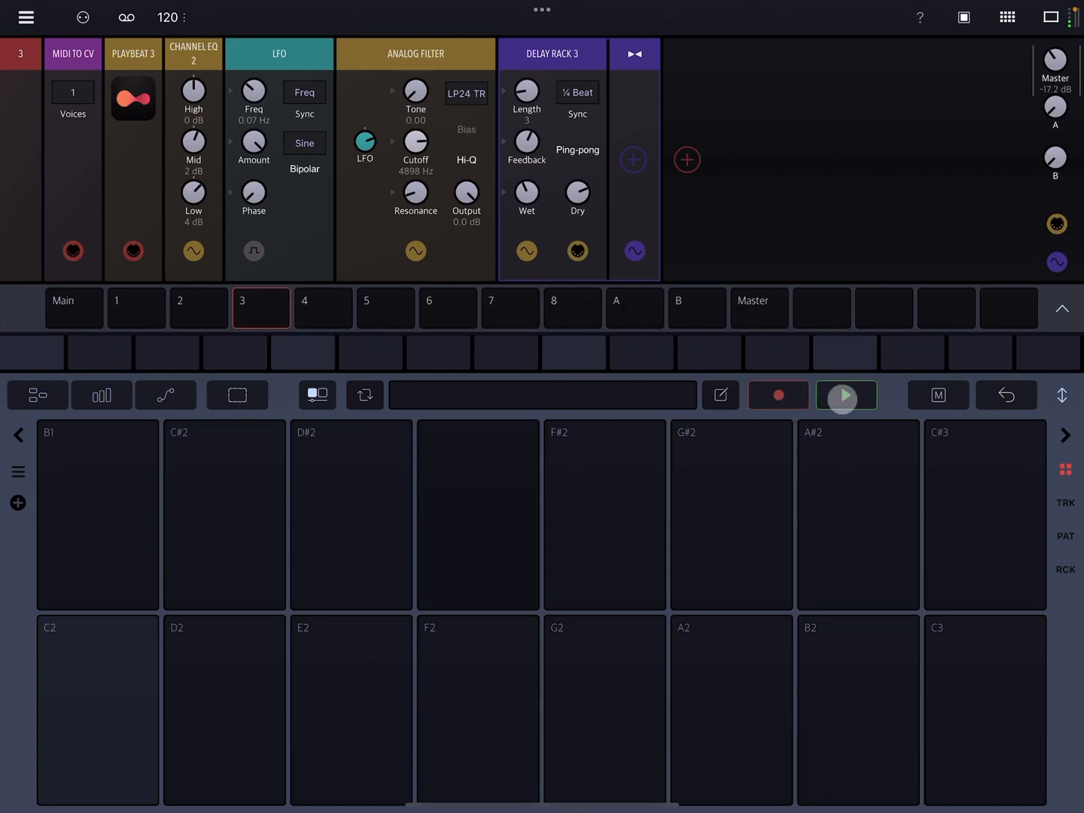
click(846, 395)
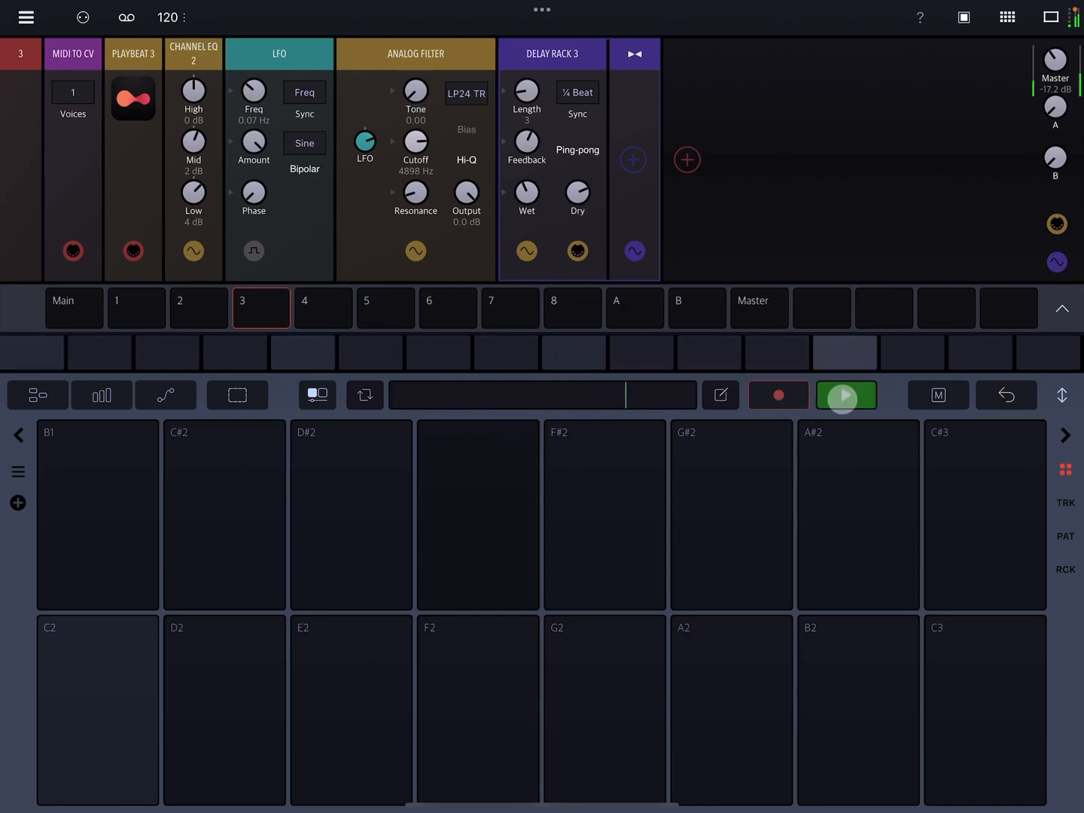
click(846, 395)
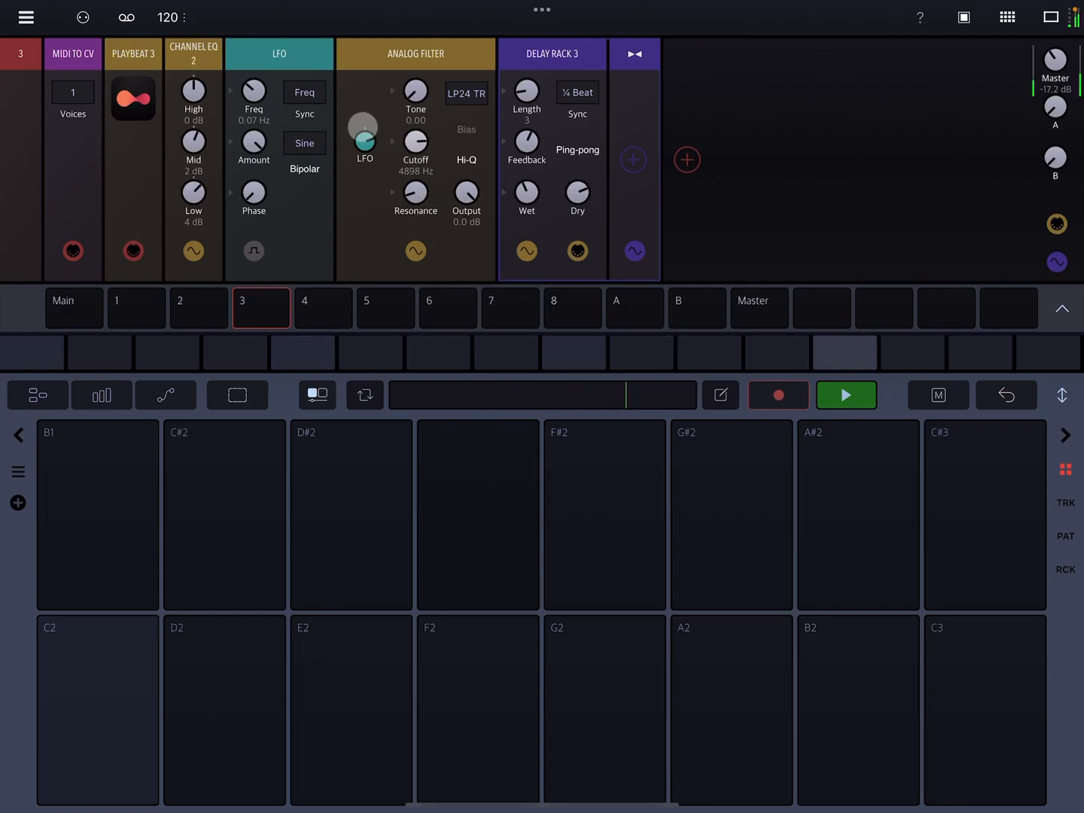
Step: Raise track 3's LFO Freq from 0.07 Hz to 0.15 Hz, then stop playback
drag(253, 89, 253, 79)
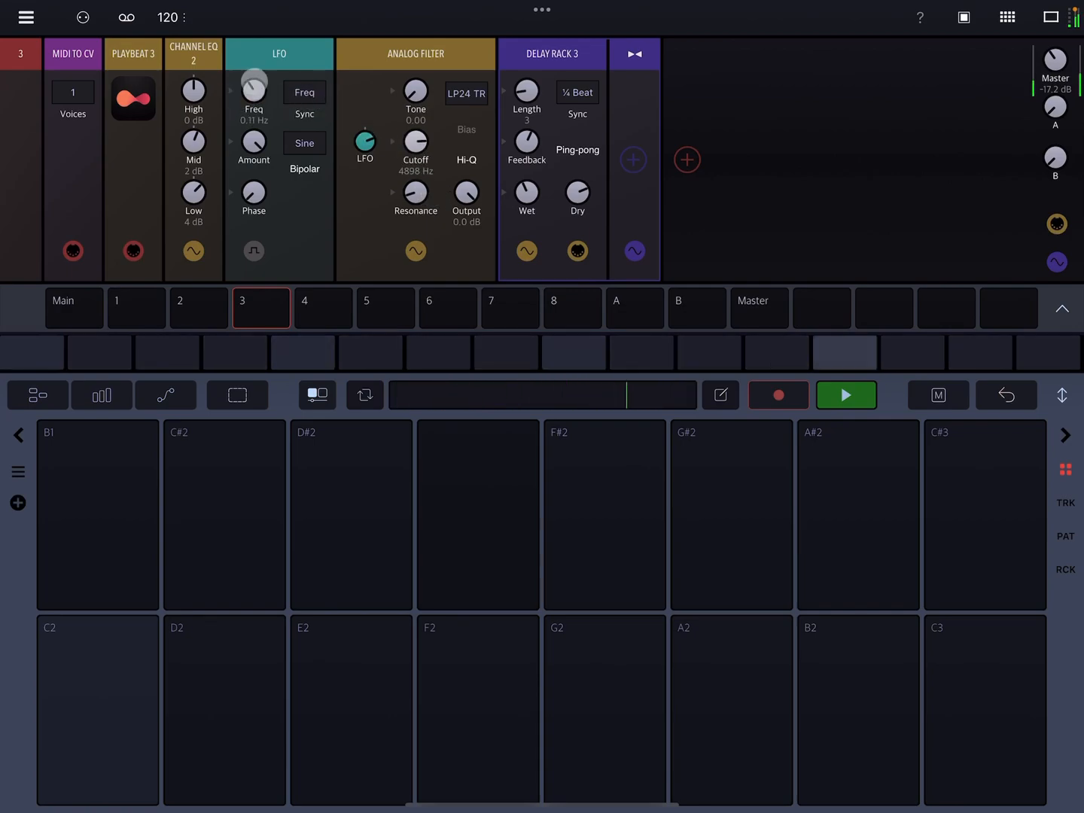
drag(253, 98, 254, 60)
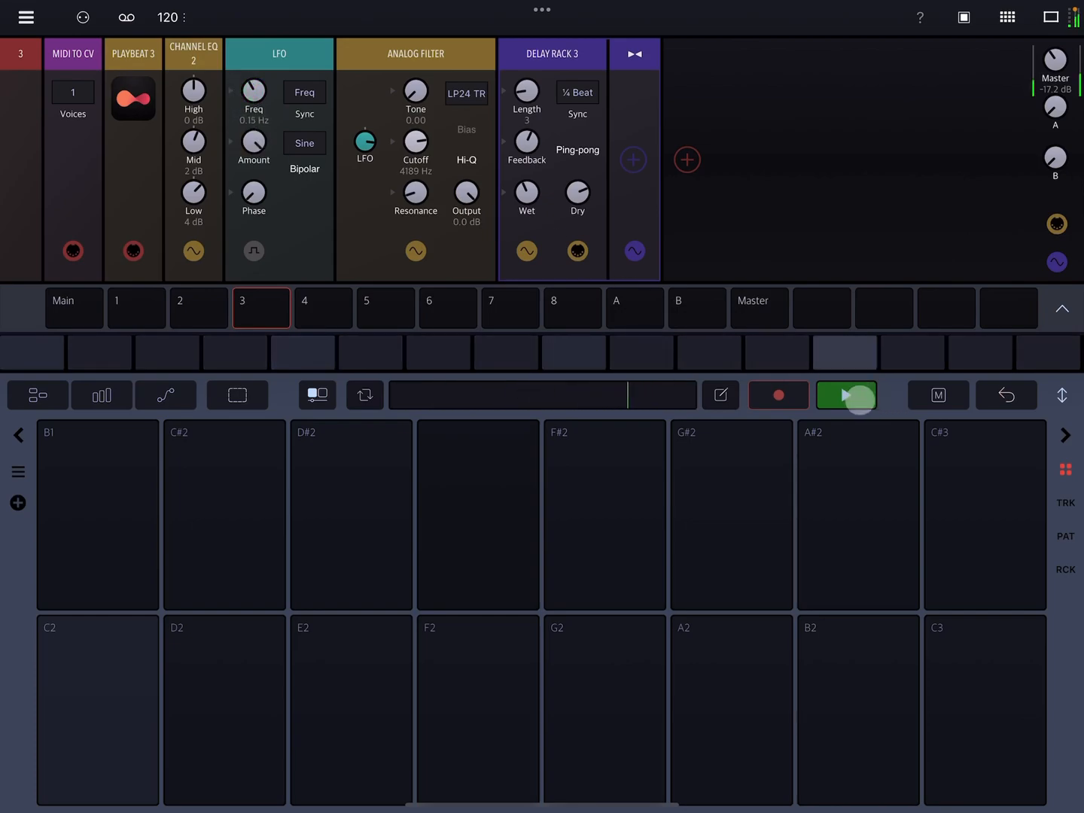
click(846, 394)
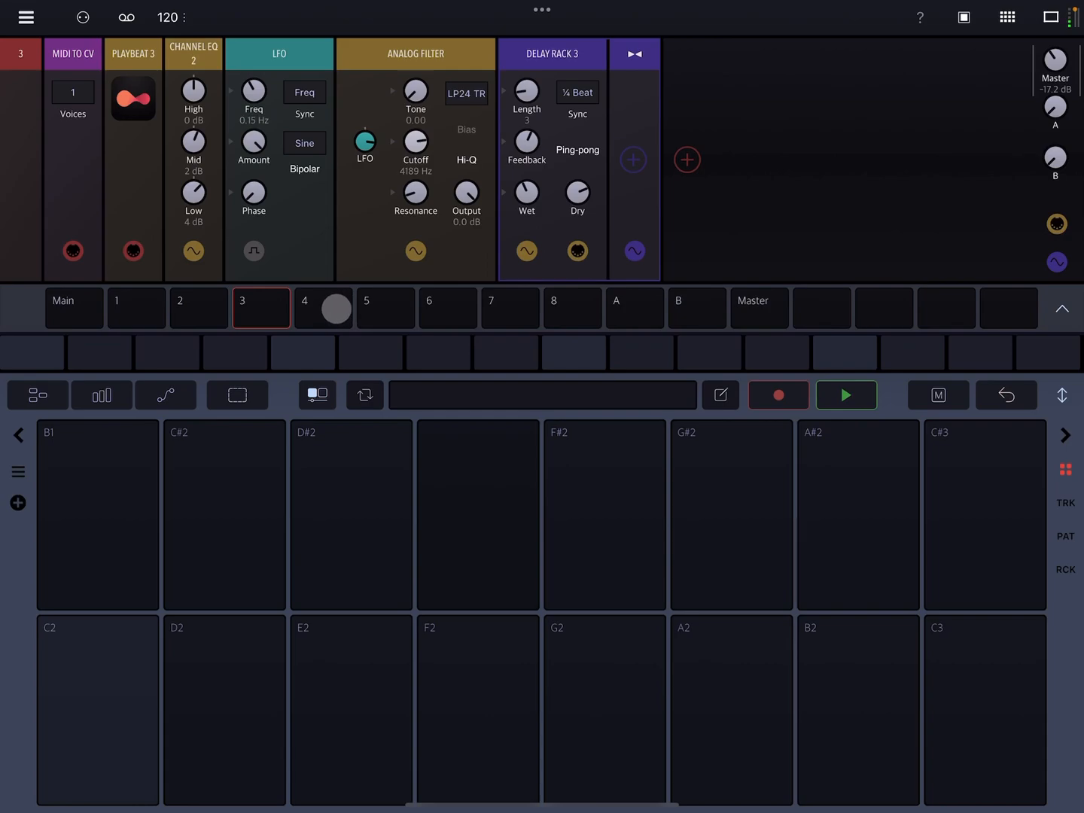
Step: Pass through track 4 to track 5's sampler, EQ, LFO, filter and delay rack
click(323, 308)
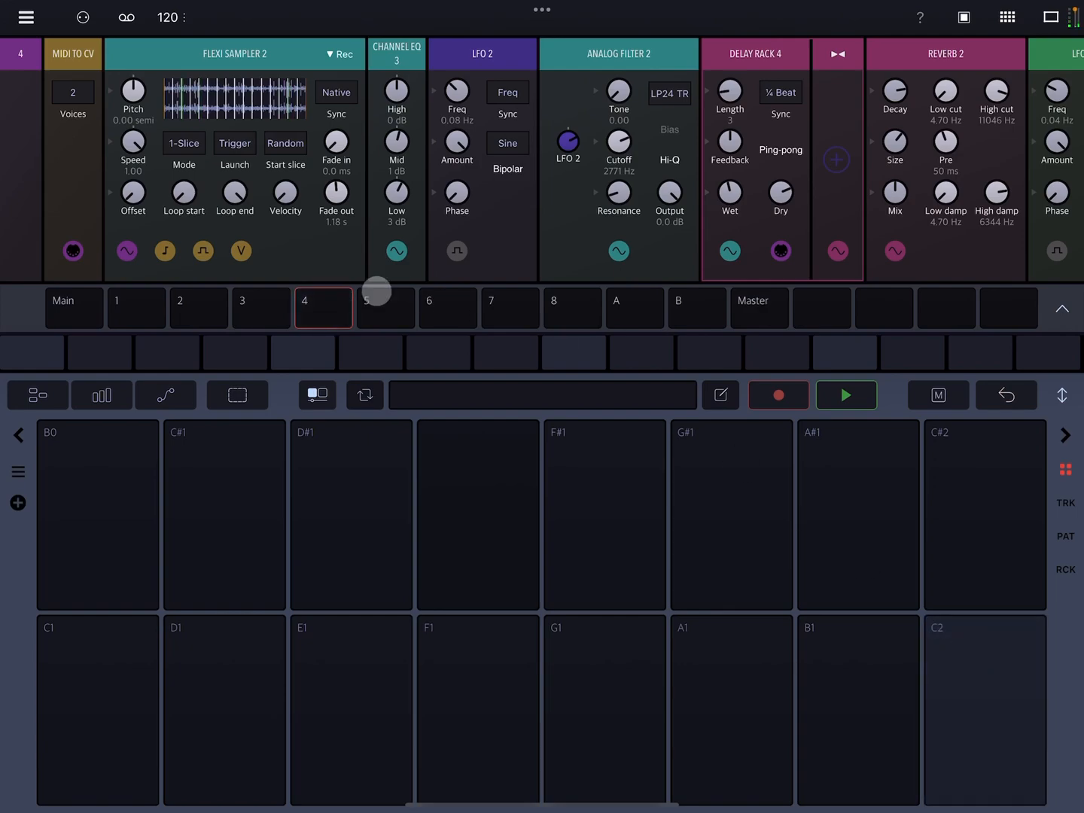
click(385, 308)
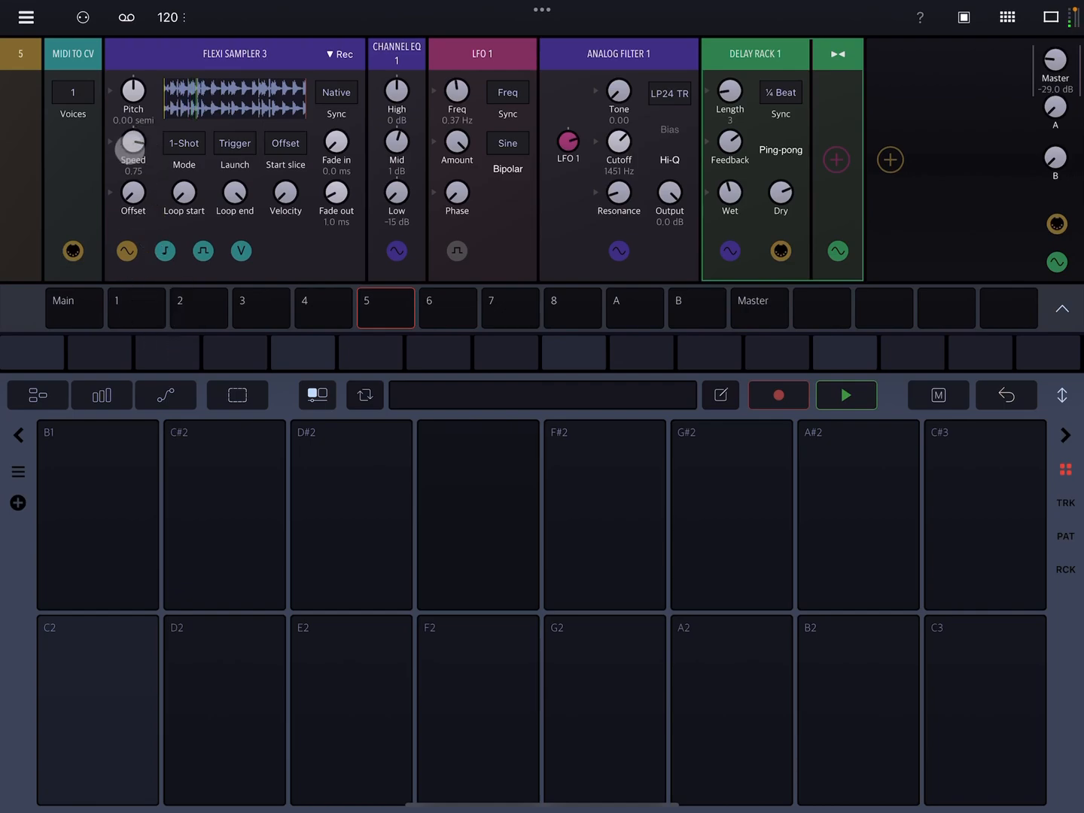
Step: Select track 6 and view Flexi Sampler 4's auto-sampled C4 sample full-screen, then close it
click(447, 308)
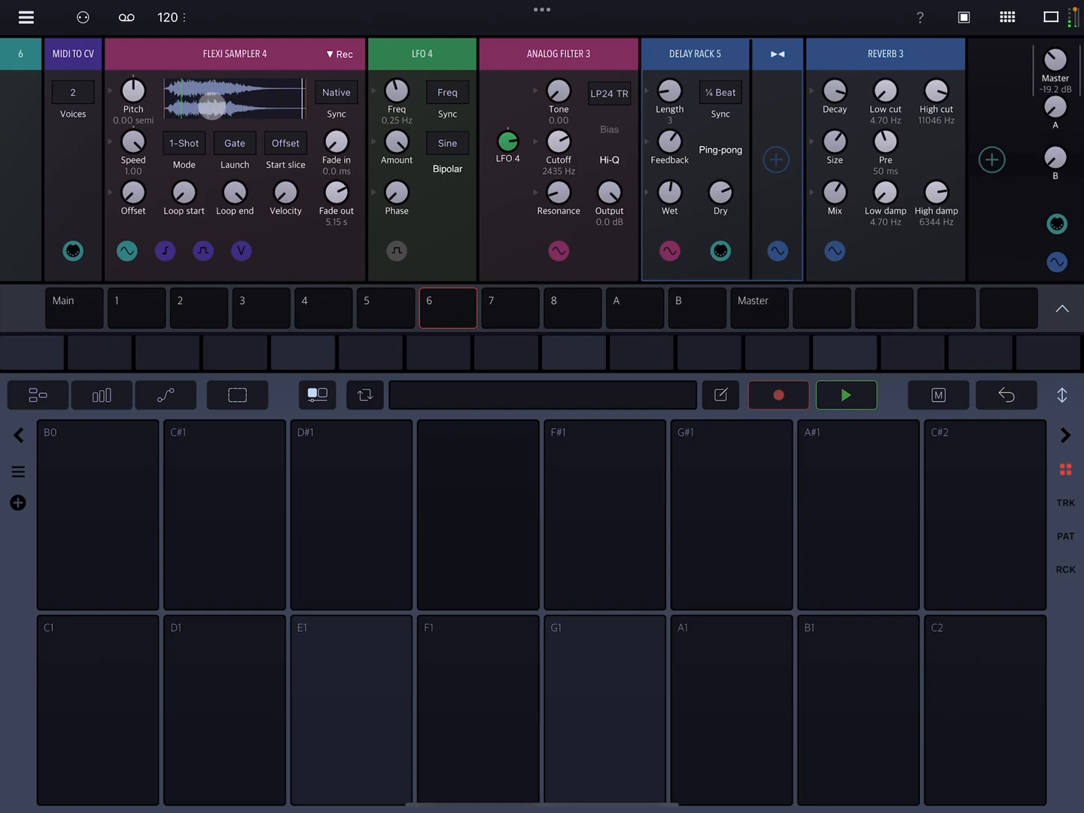
click(234, 99)
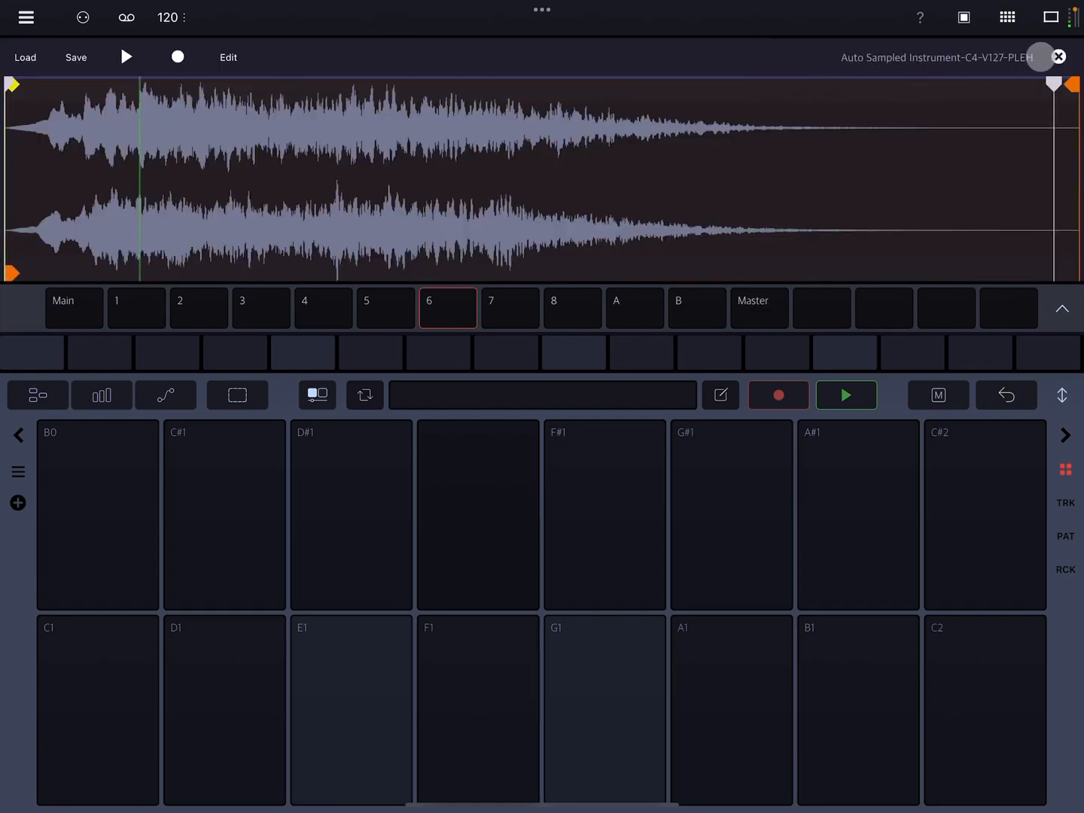
click(1057, 57)
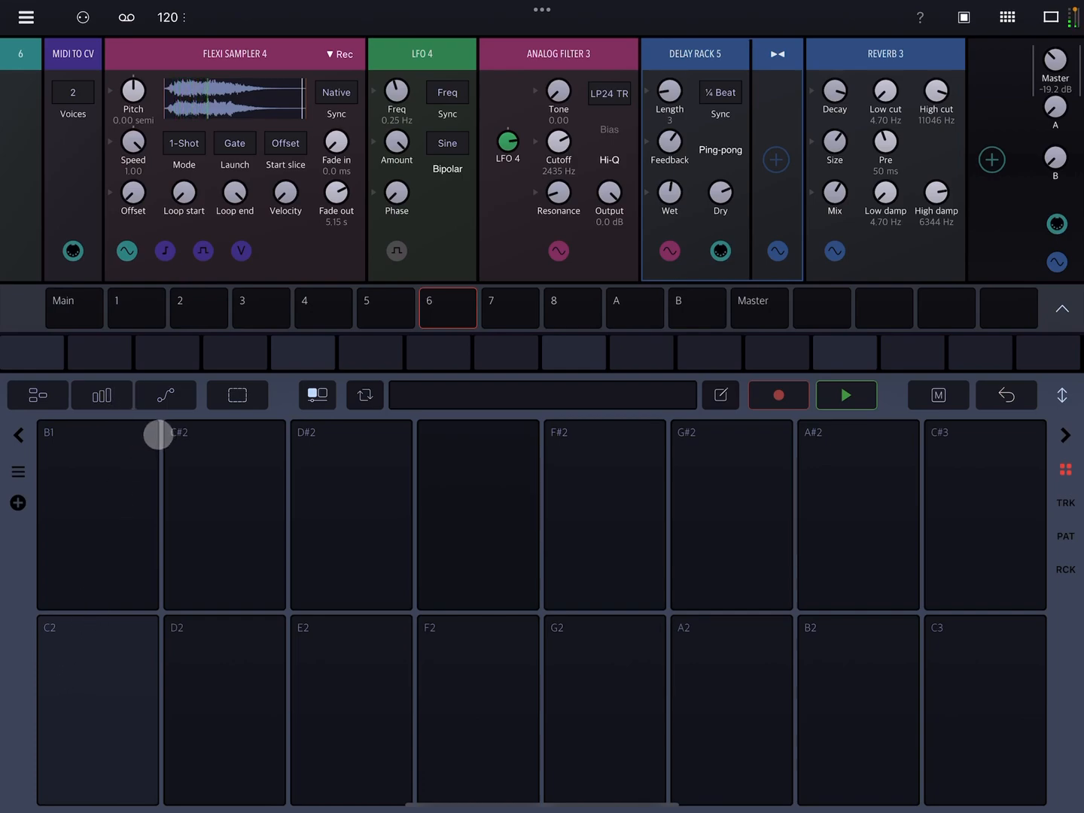
Step: Start the loop from track 2, then open track 1's 16-step clip settings
click(198, 308)
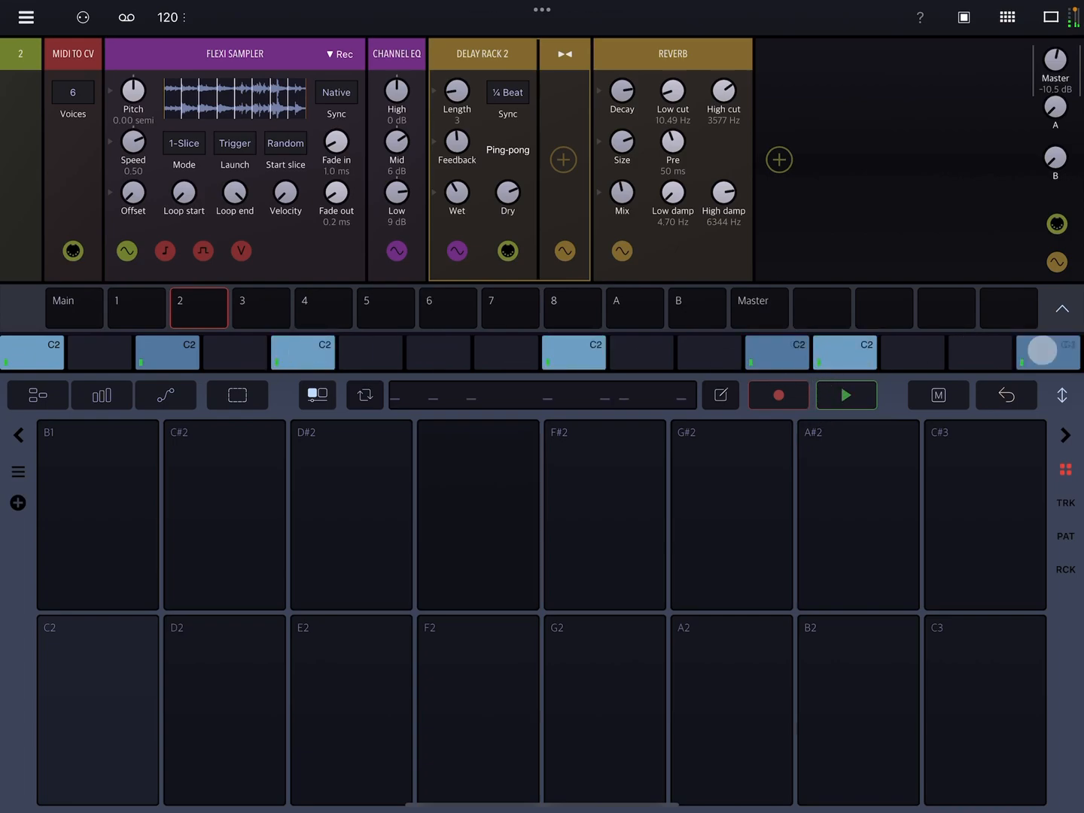
click(846, 395)
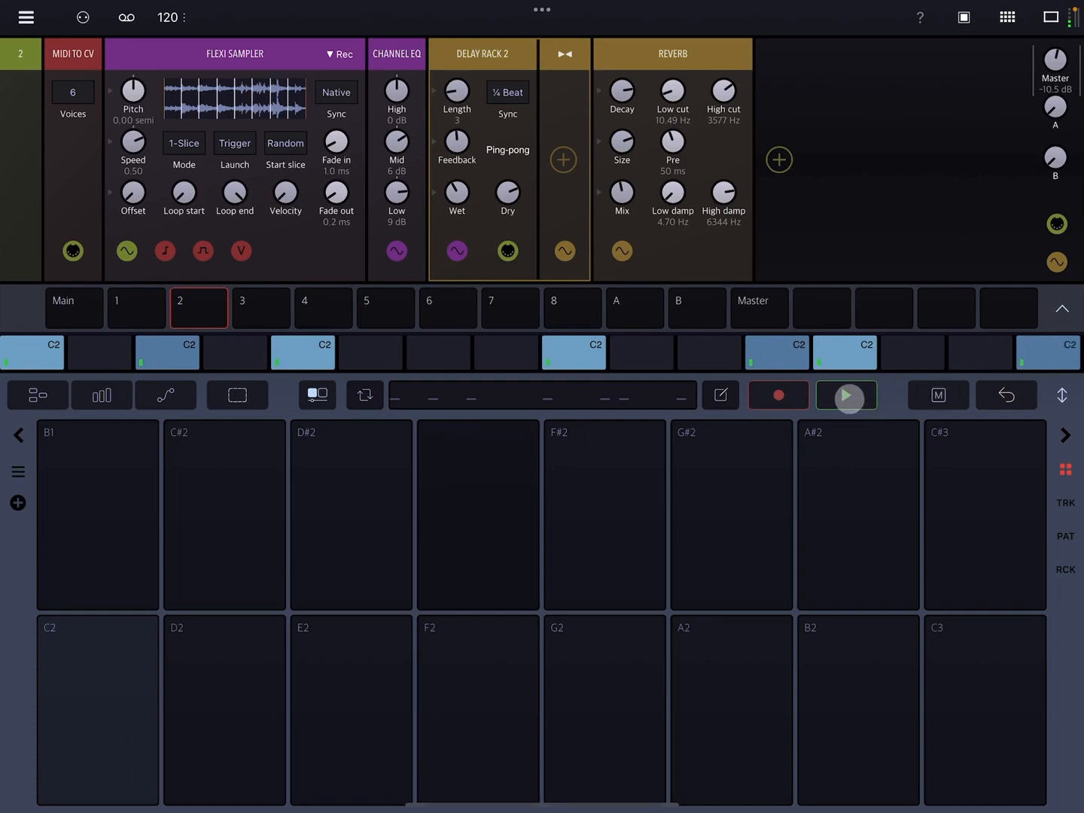
click(846, 396)
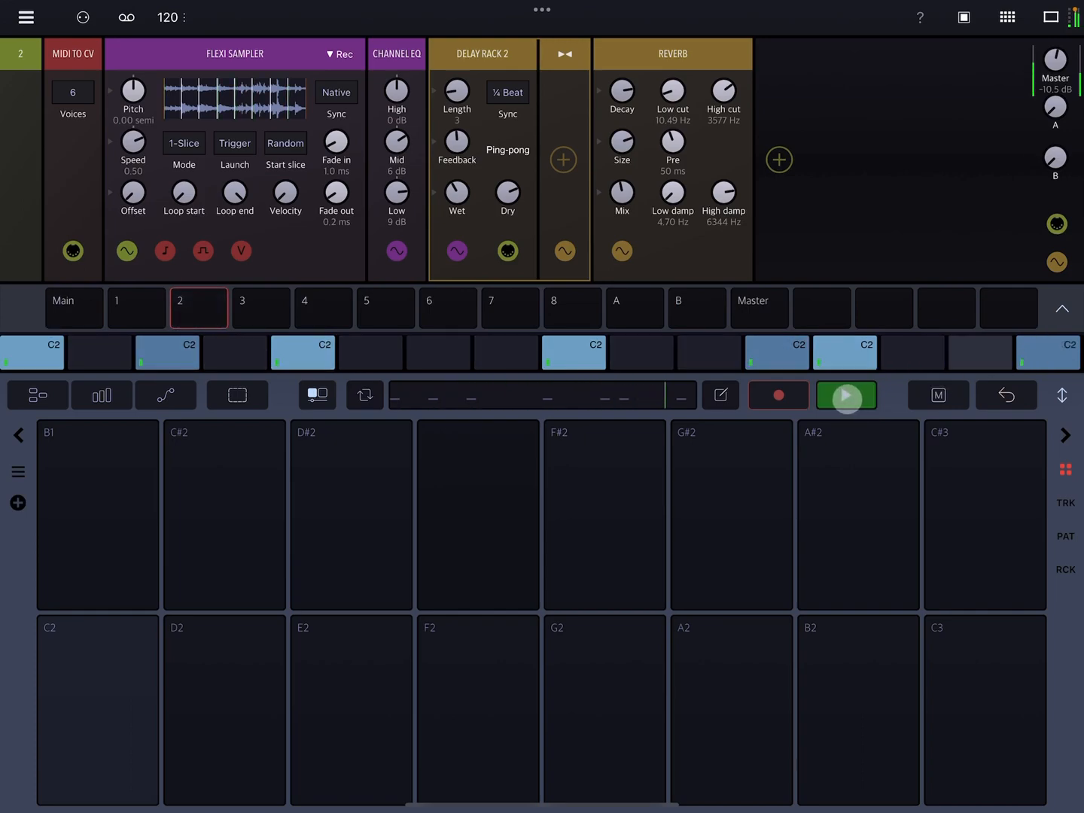
click(136, 308)
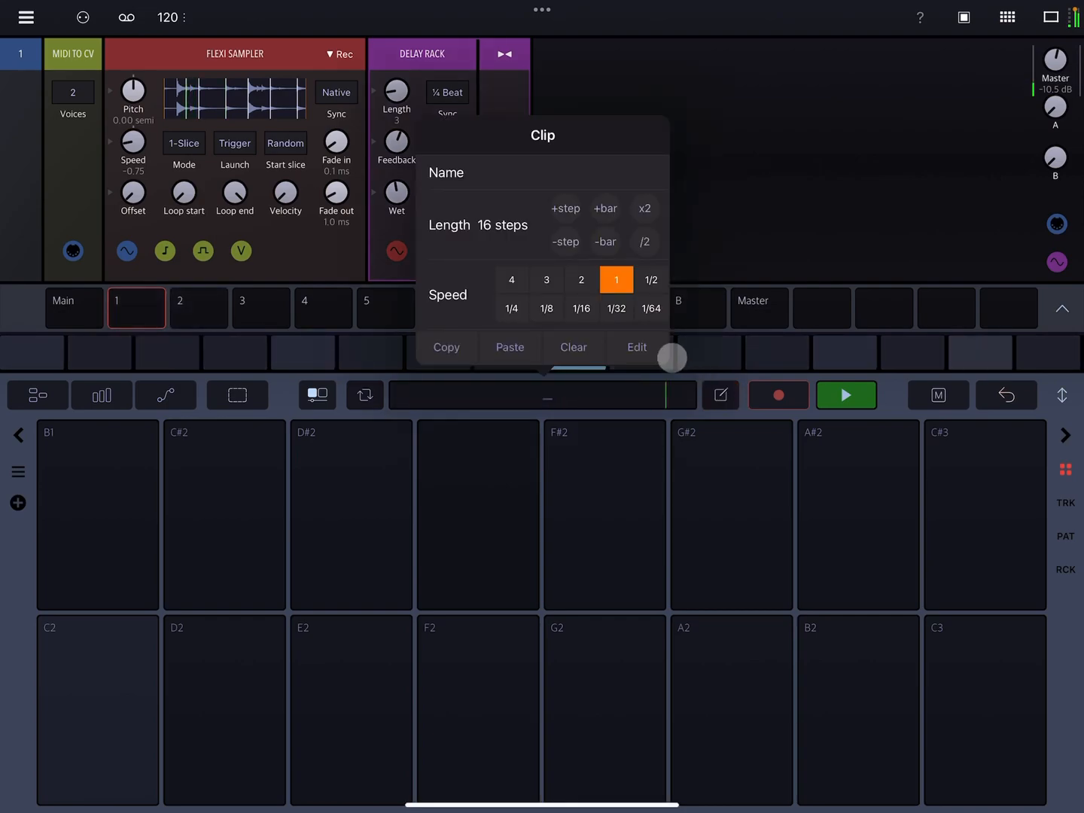
Step: Close the clip popup, set track 1's MIDI to CV voices to 4, then show track 3
click(581, 309)
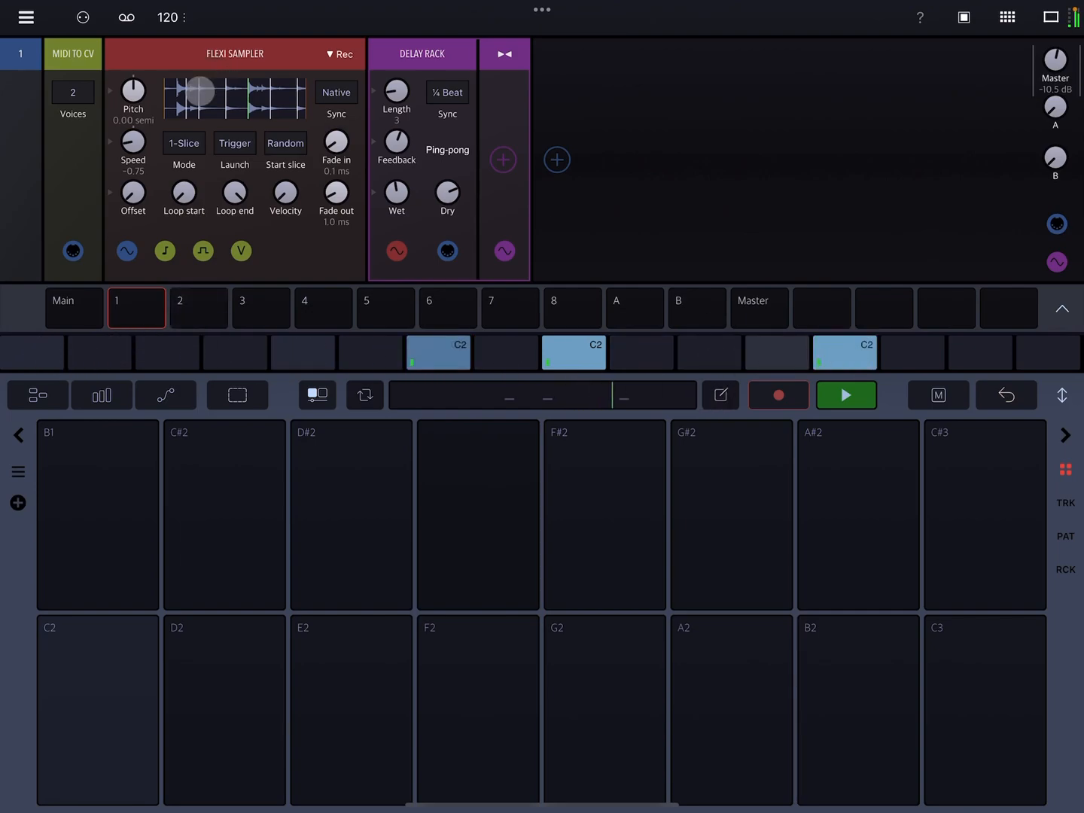
click(72, 92)
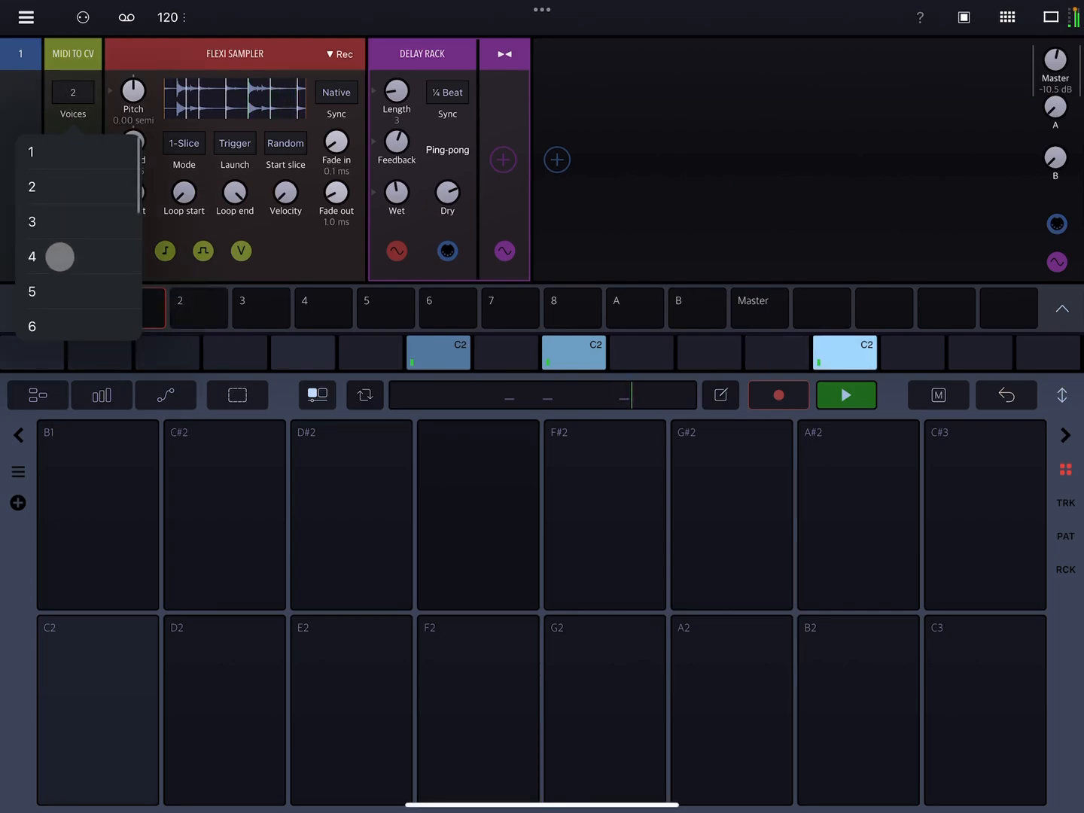
click(32, 256)
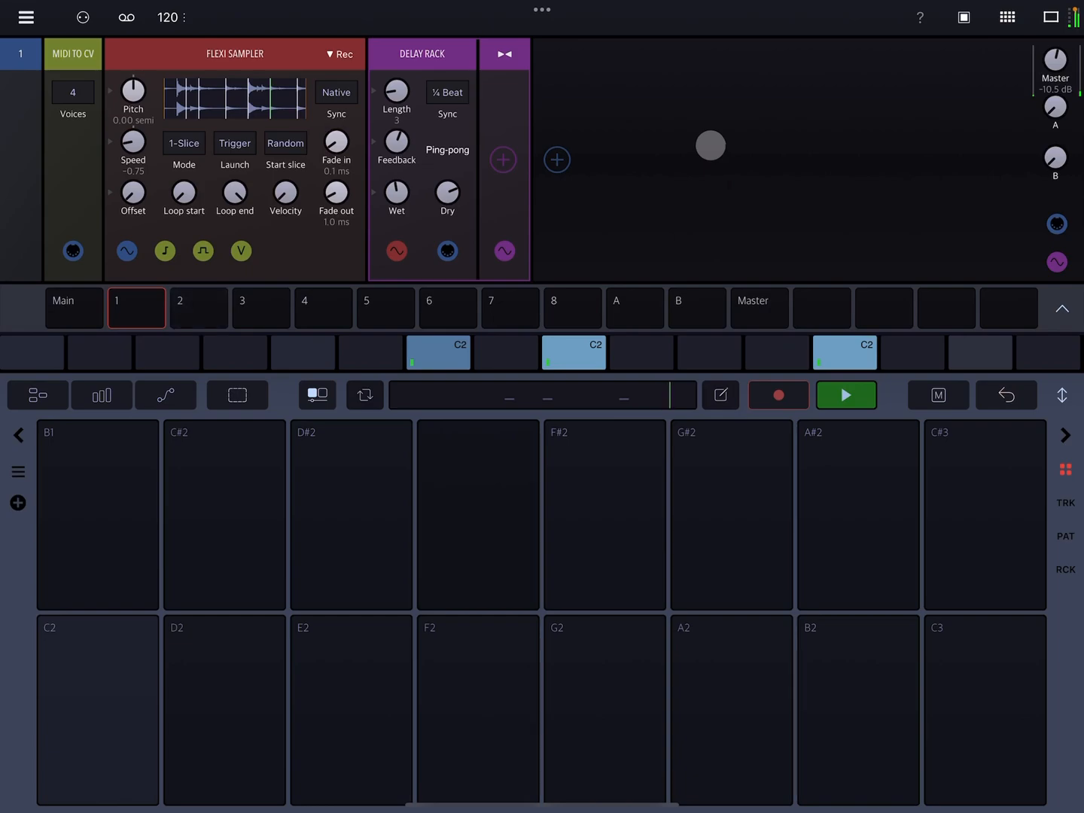
mouse_move(396, 327)
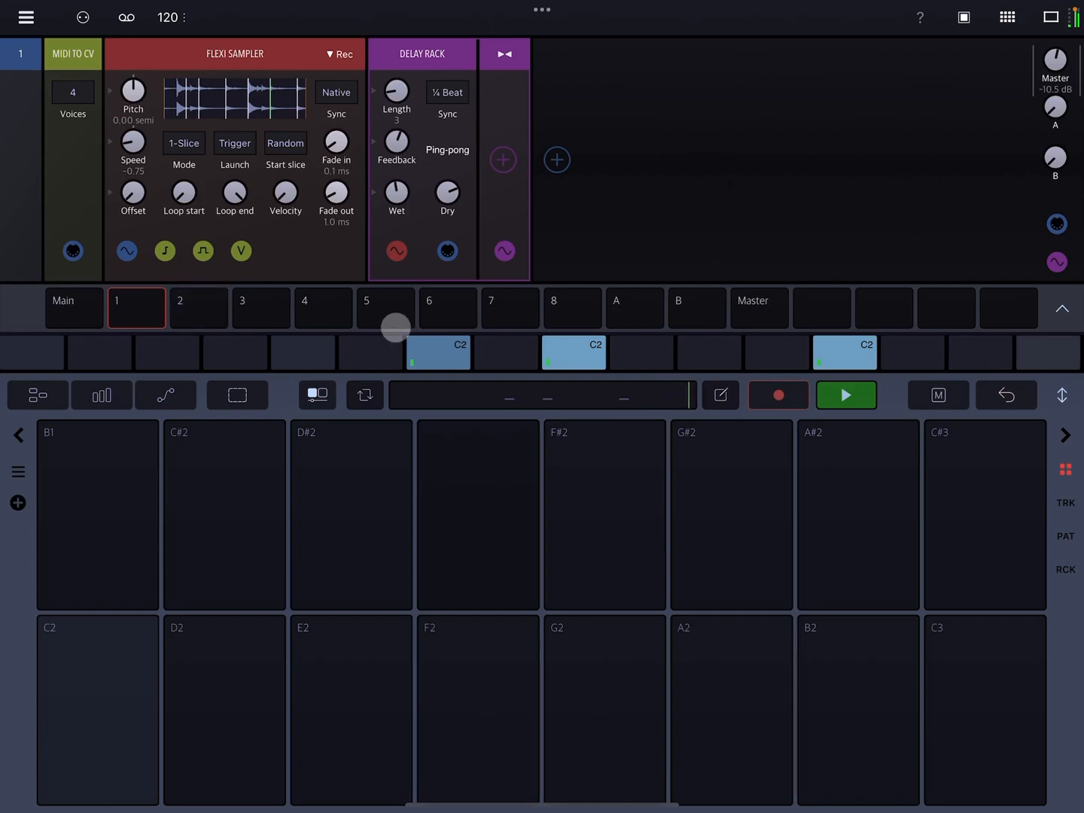
click(261, 308)
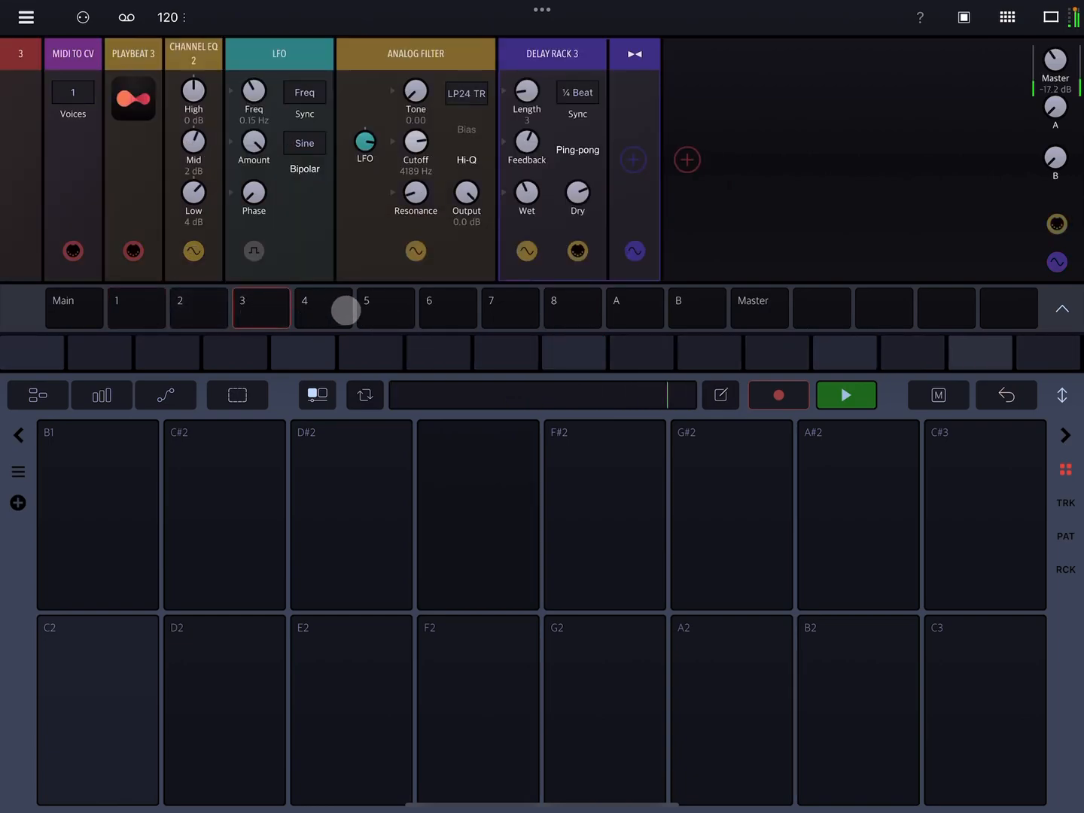
Step: Change track 4's steps to C2, C1, C2 and show the pattern grid with patterns 01 and 02
click(323, 307)
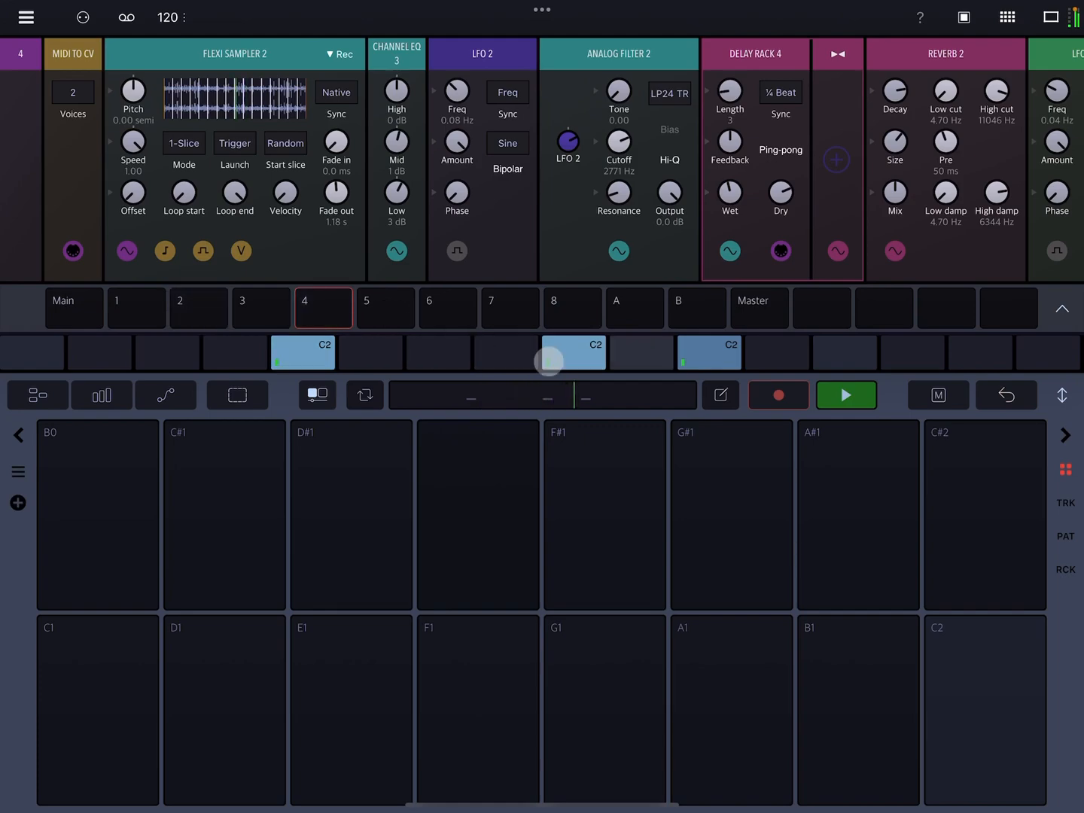
click(846, 394)
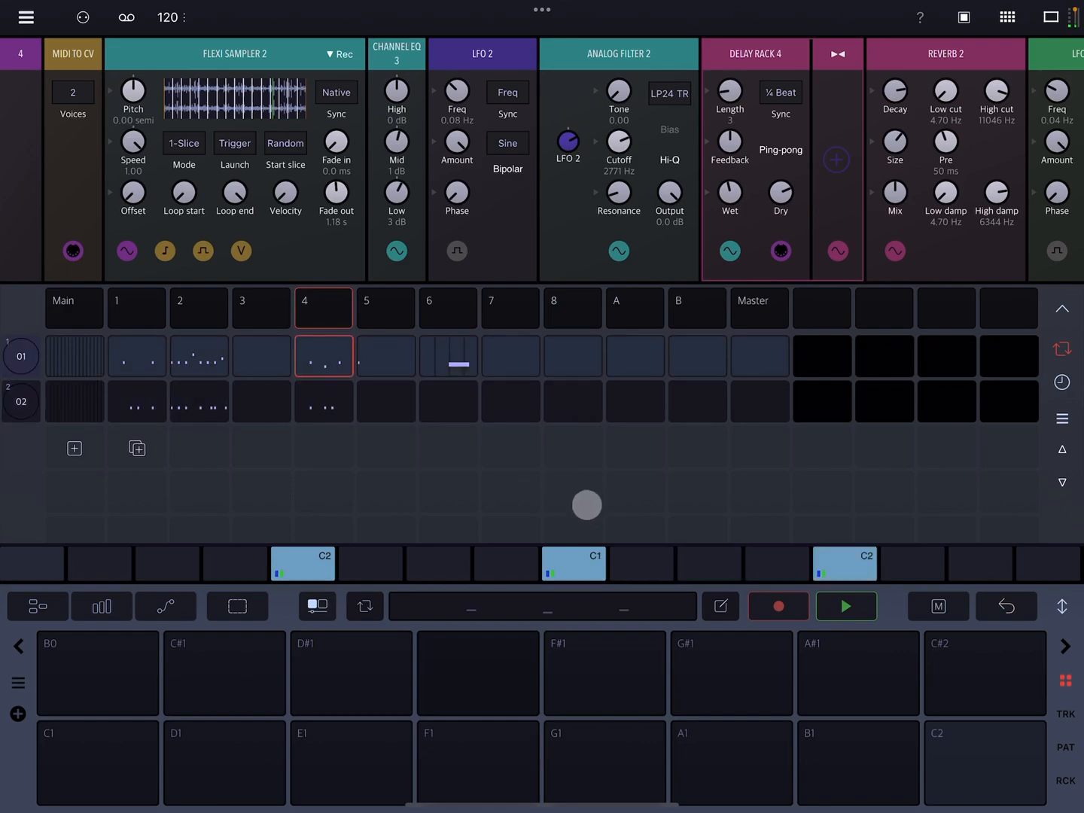
Step: Play the loop and inspect track 2's sliced piano 03 sample in the full sample view
click(846, 606)
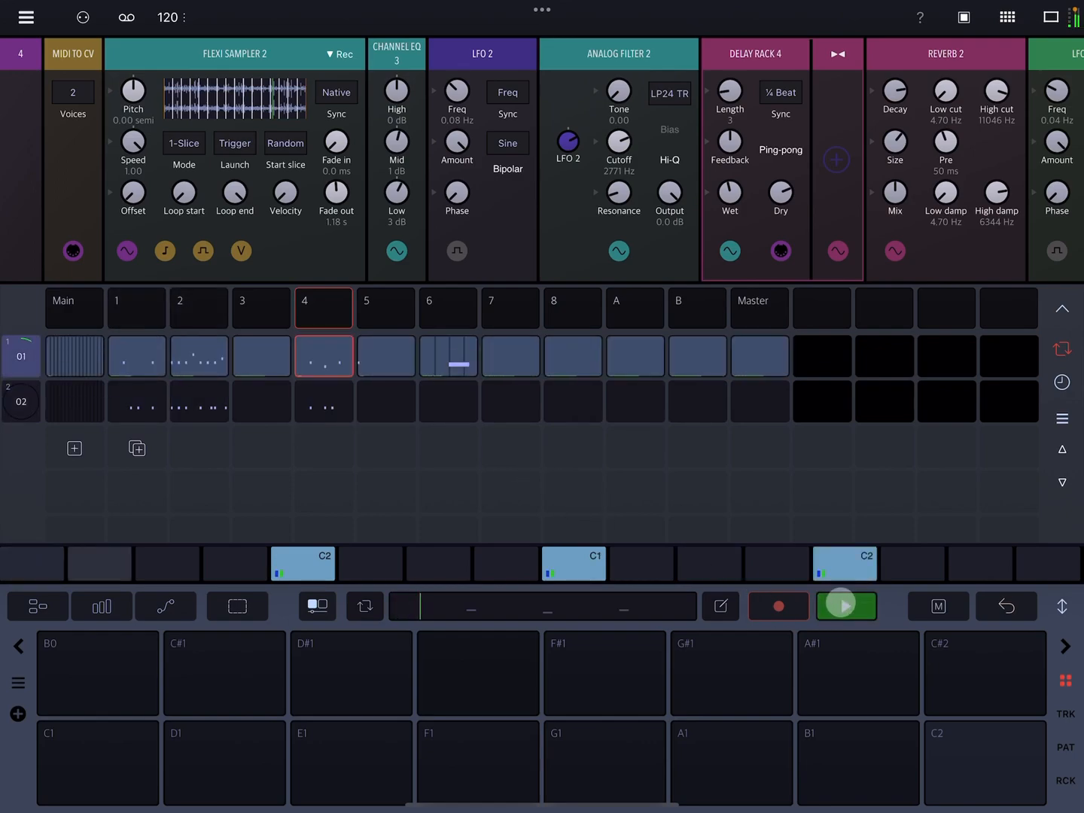
click(845, 606)
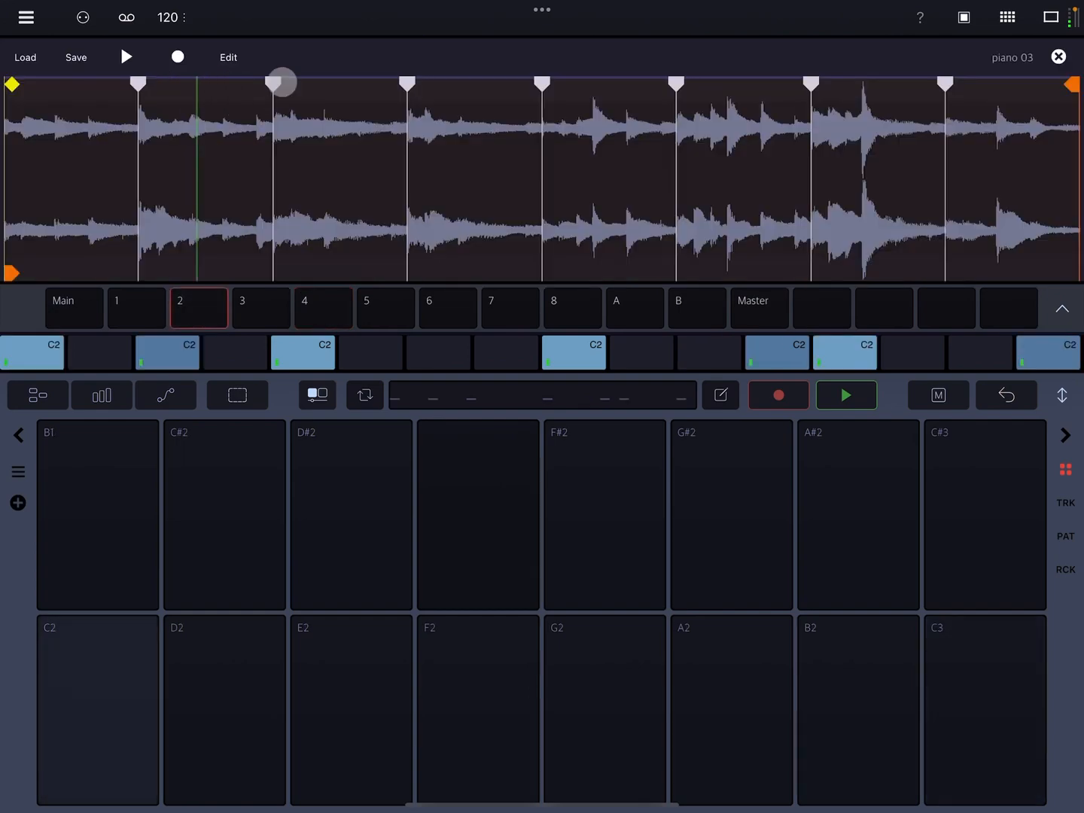
click(126, 57)
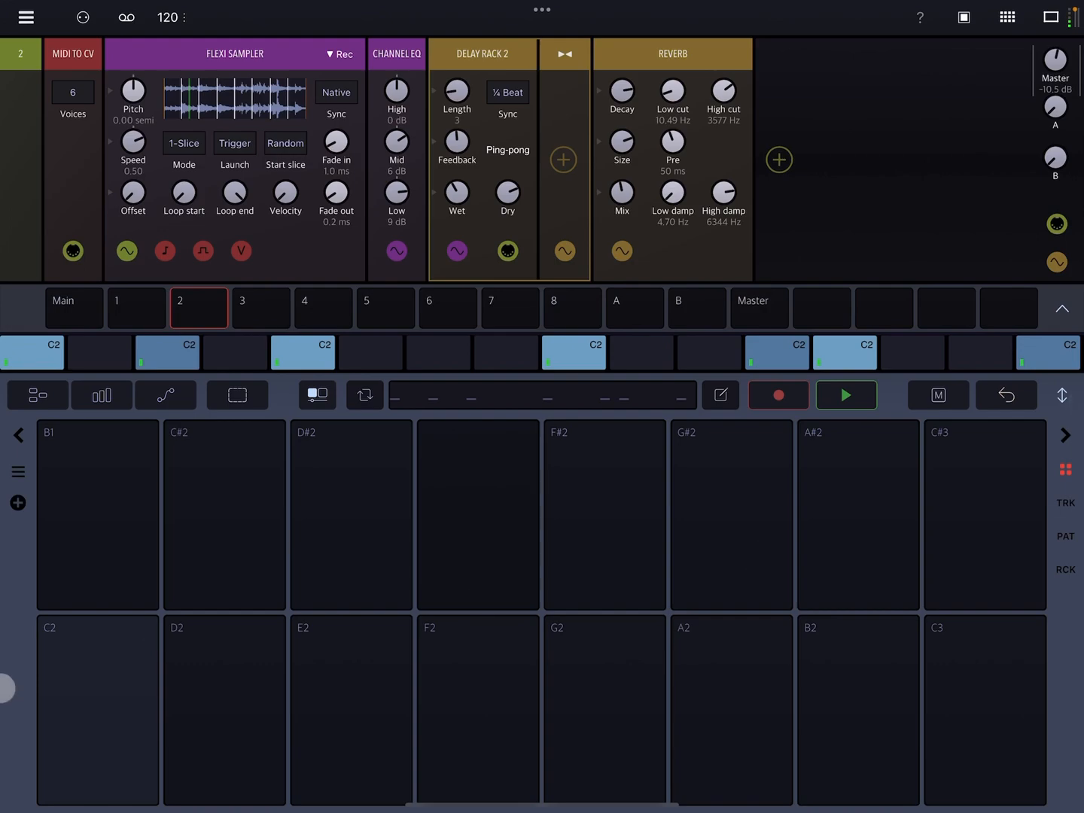
Step: Play the loop again, then stop playback on track 2's rack
click(846, 395)
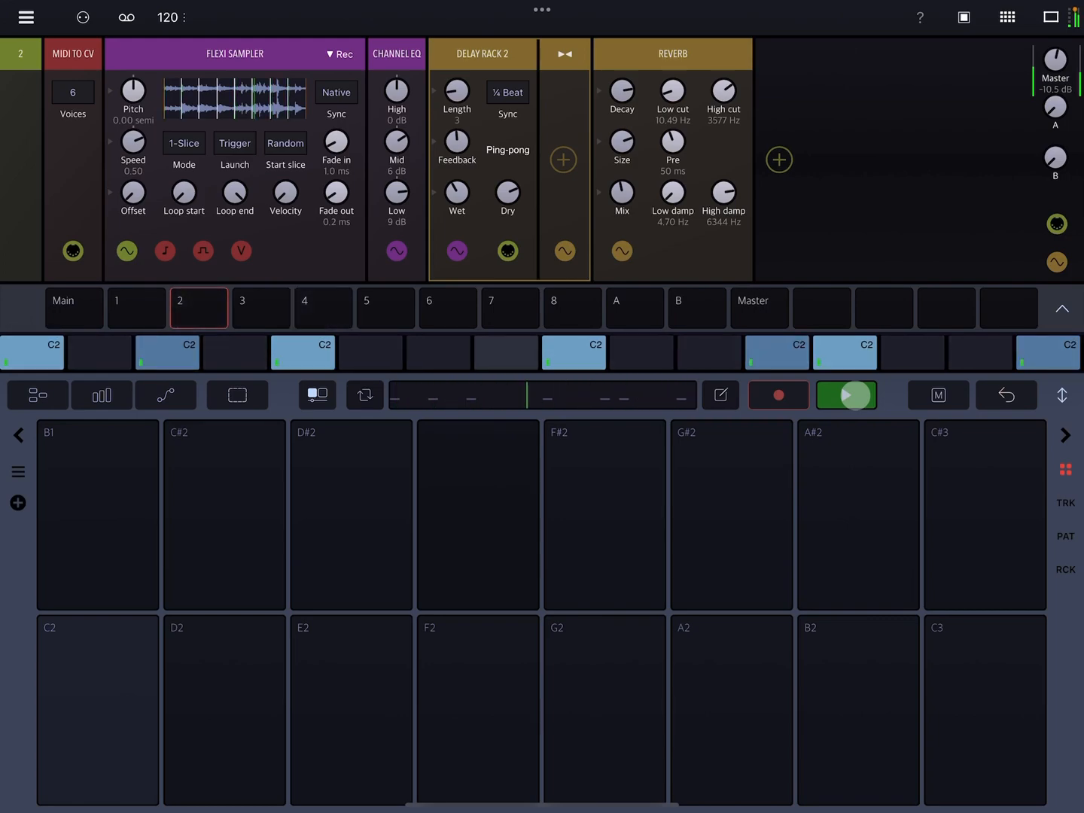
click(846, 395)
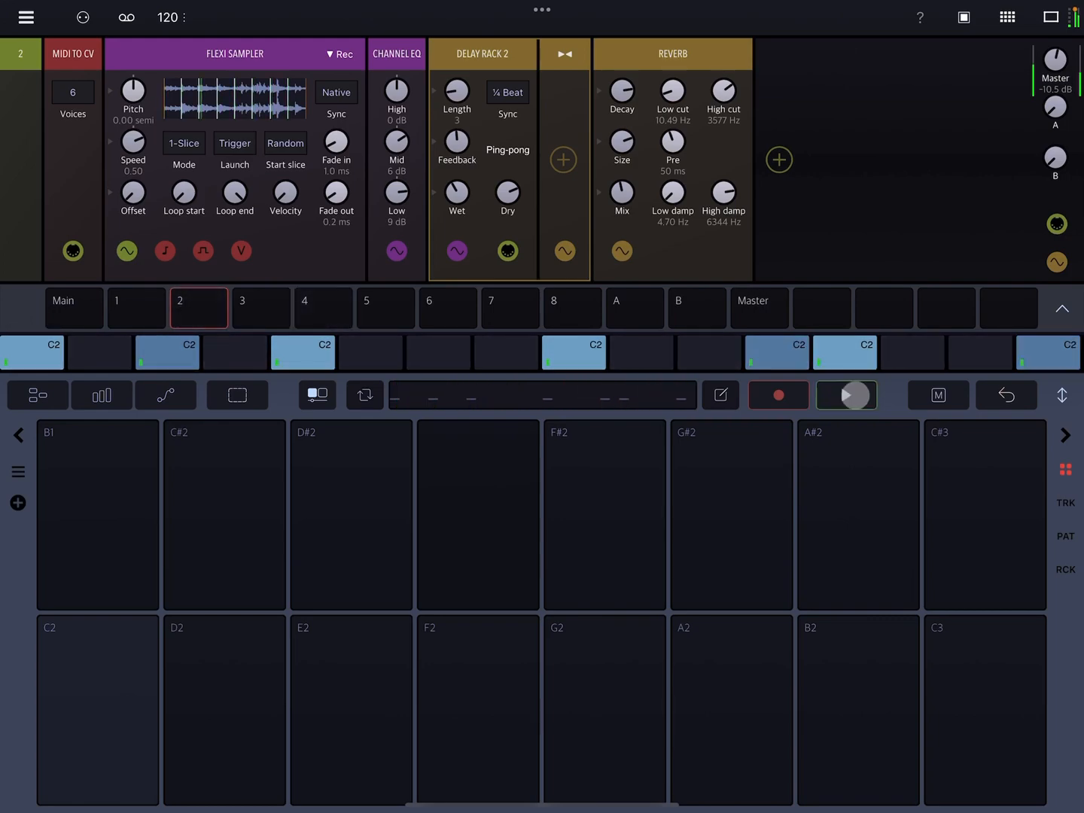
click(846, 395)
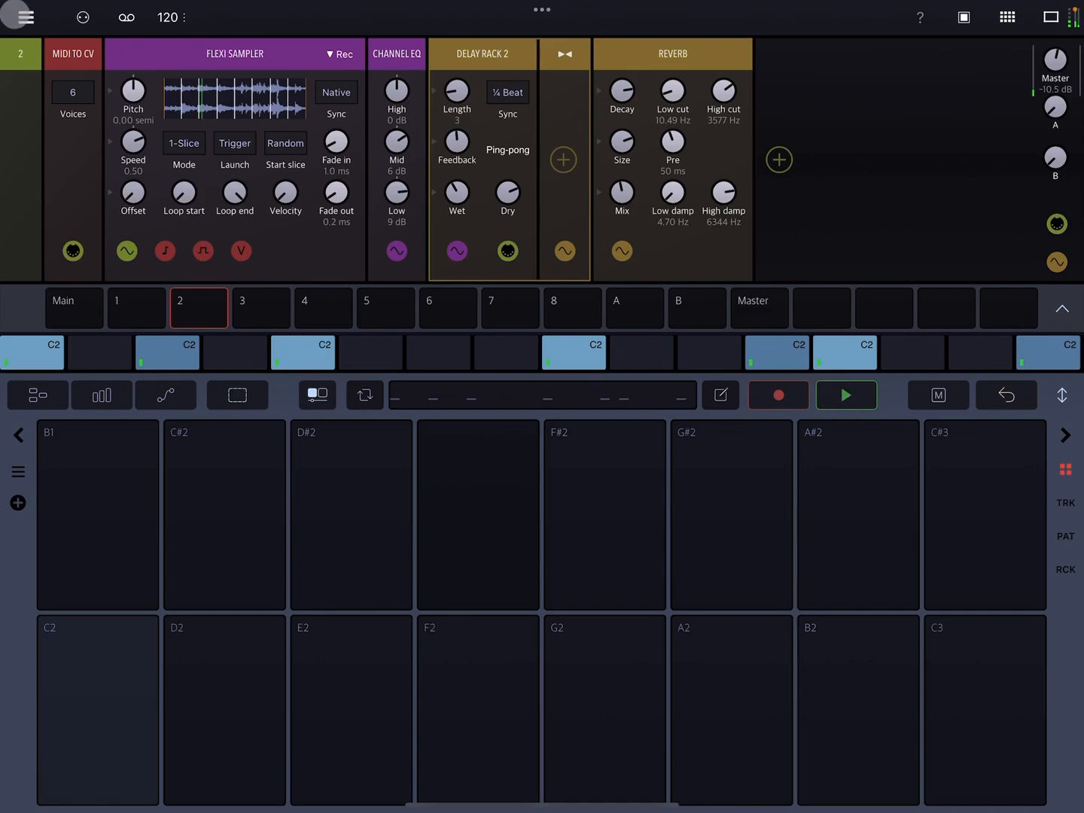